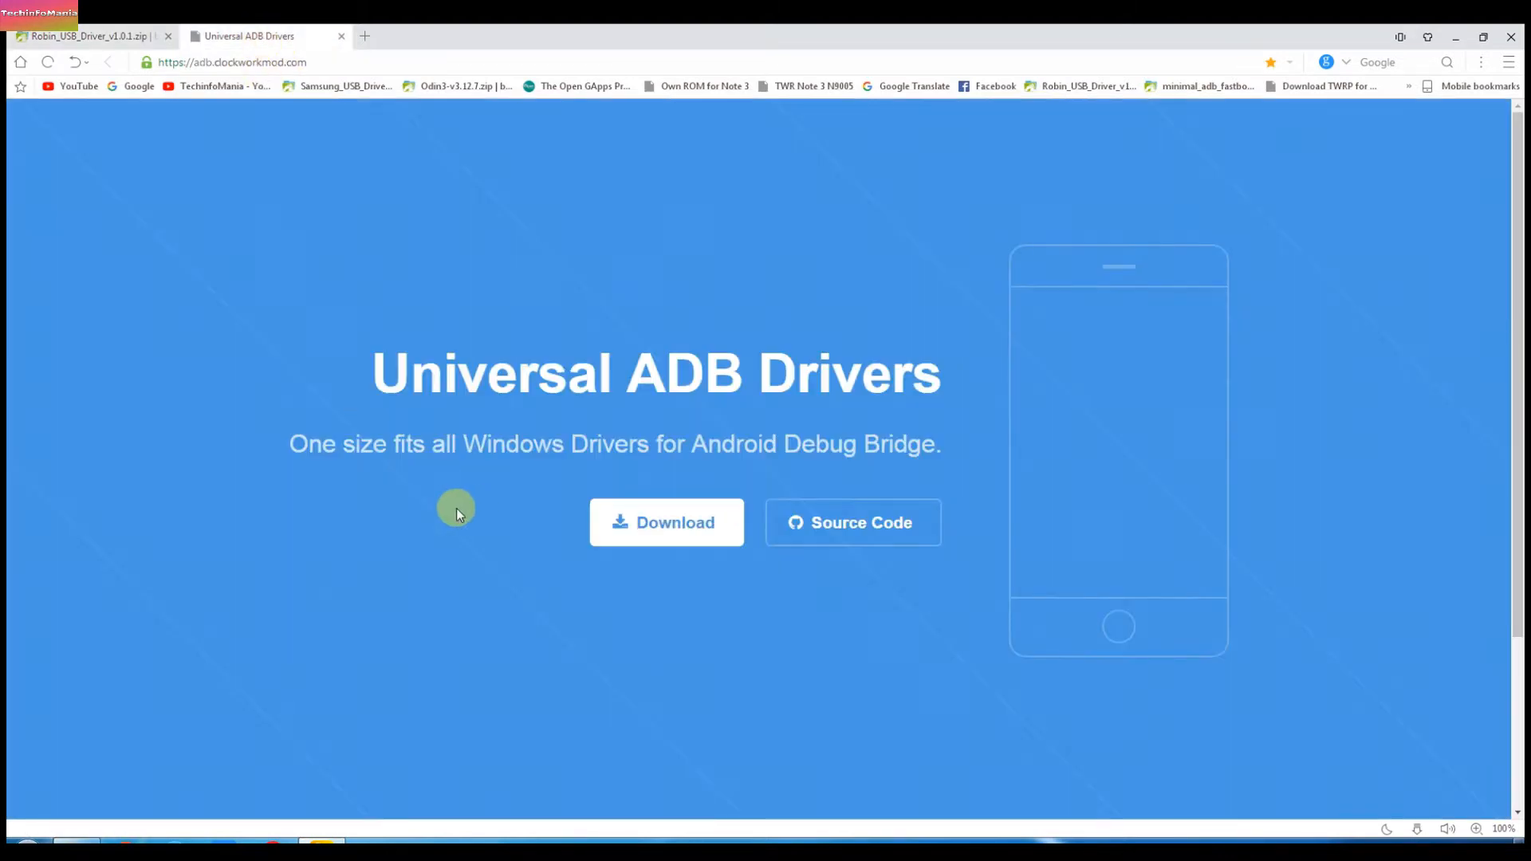
mouse_move(666, 522)
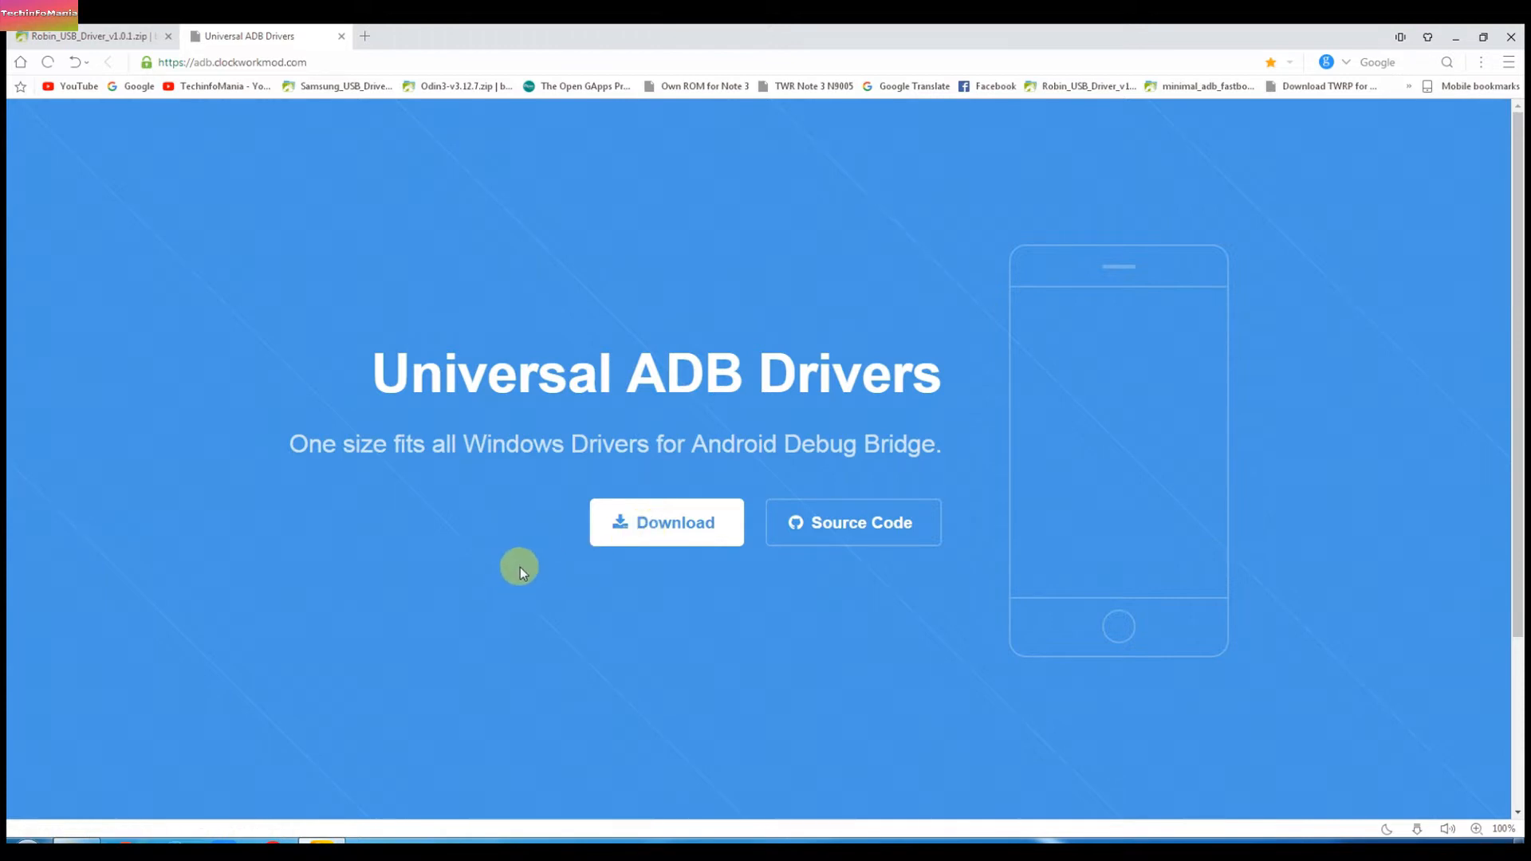
mouse_move(513, 575)
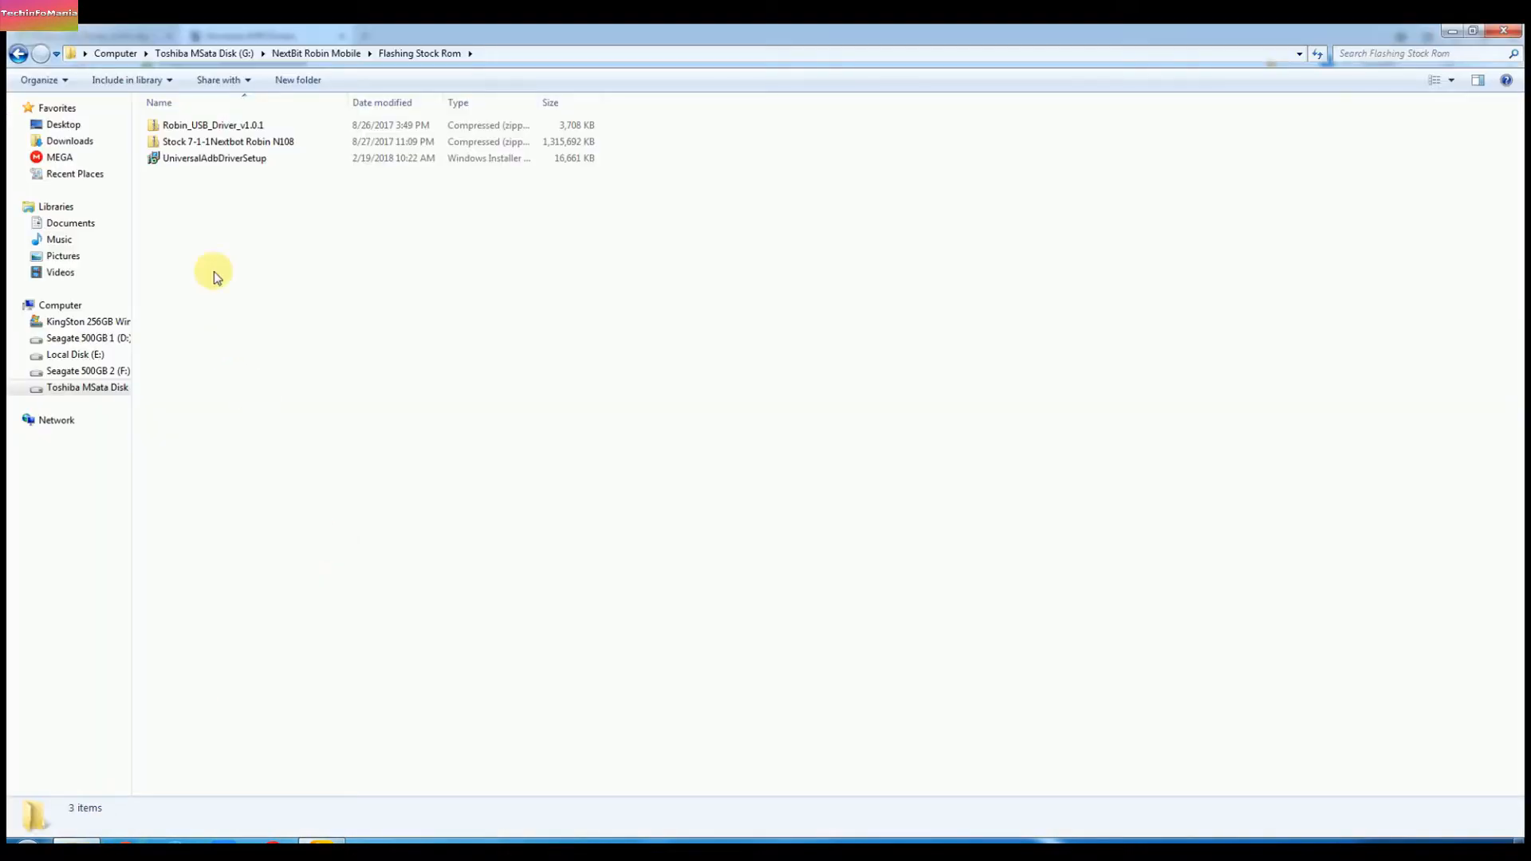
left_click(228, 142)
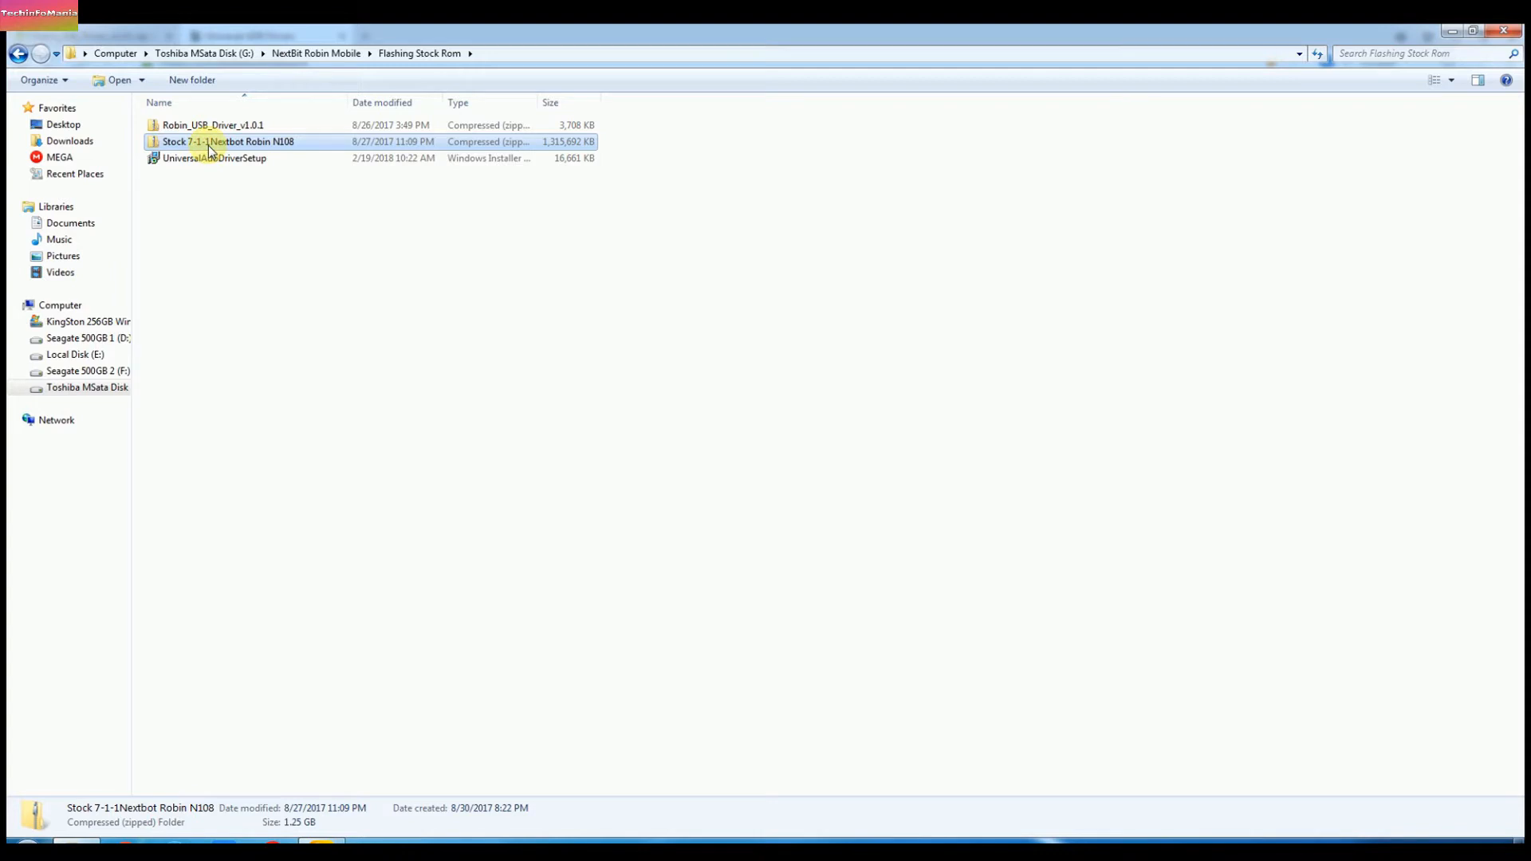
mouse_move(209, 142)
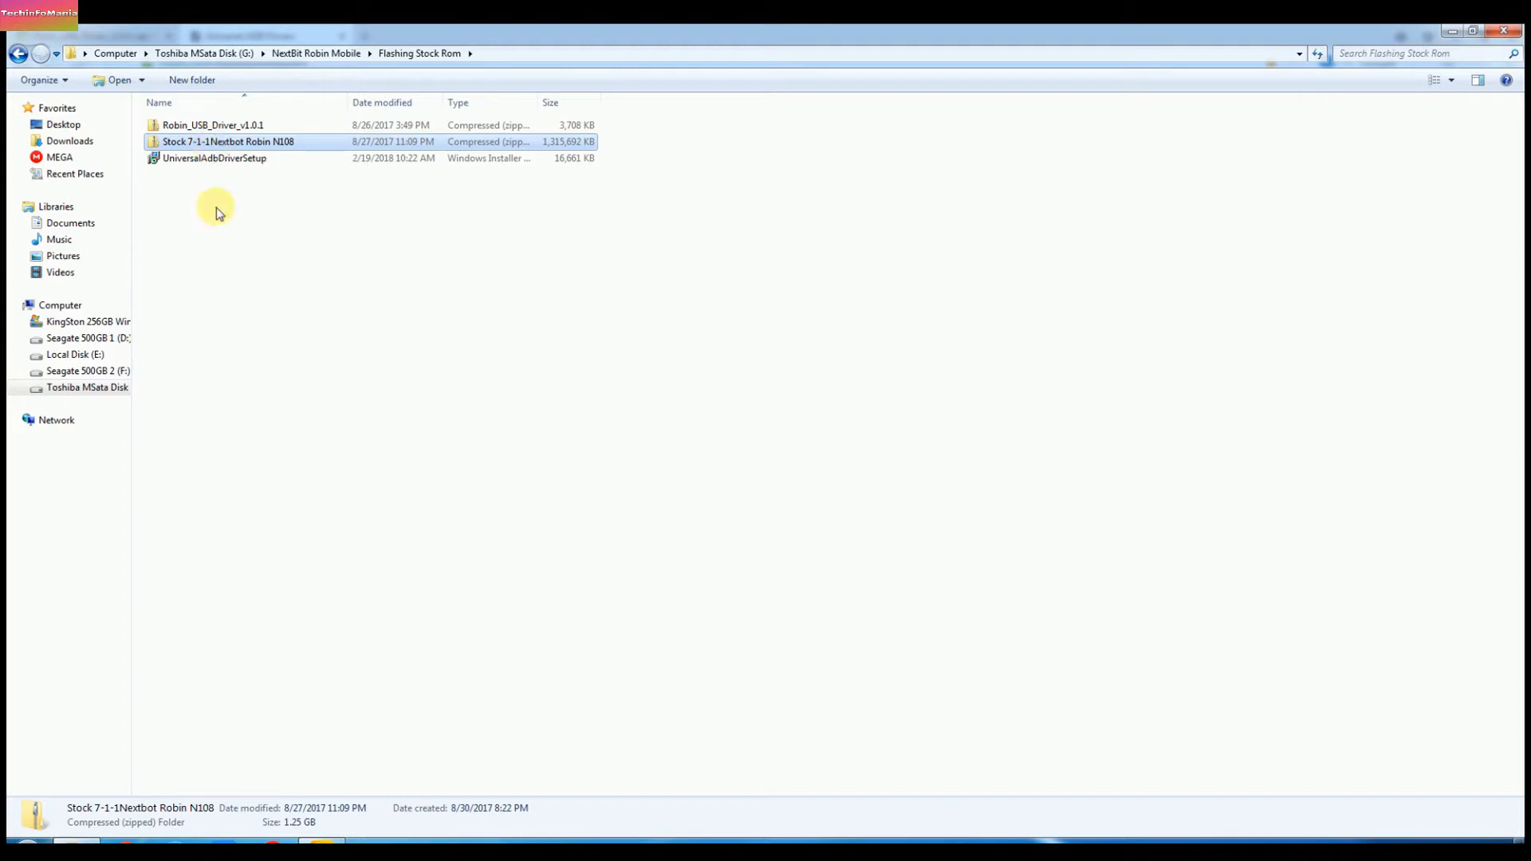
mouse_move(222, 213)
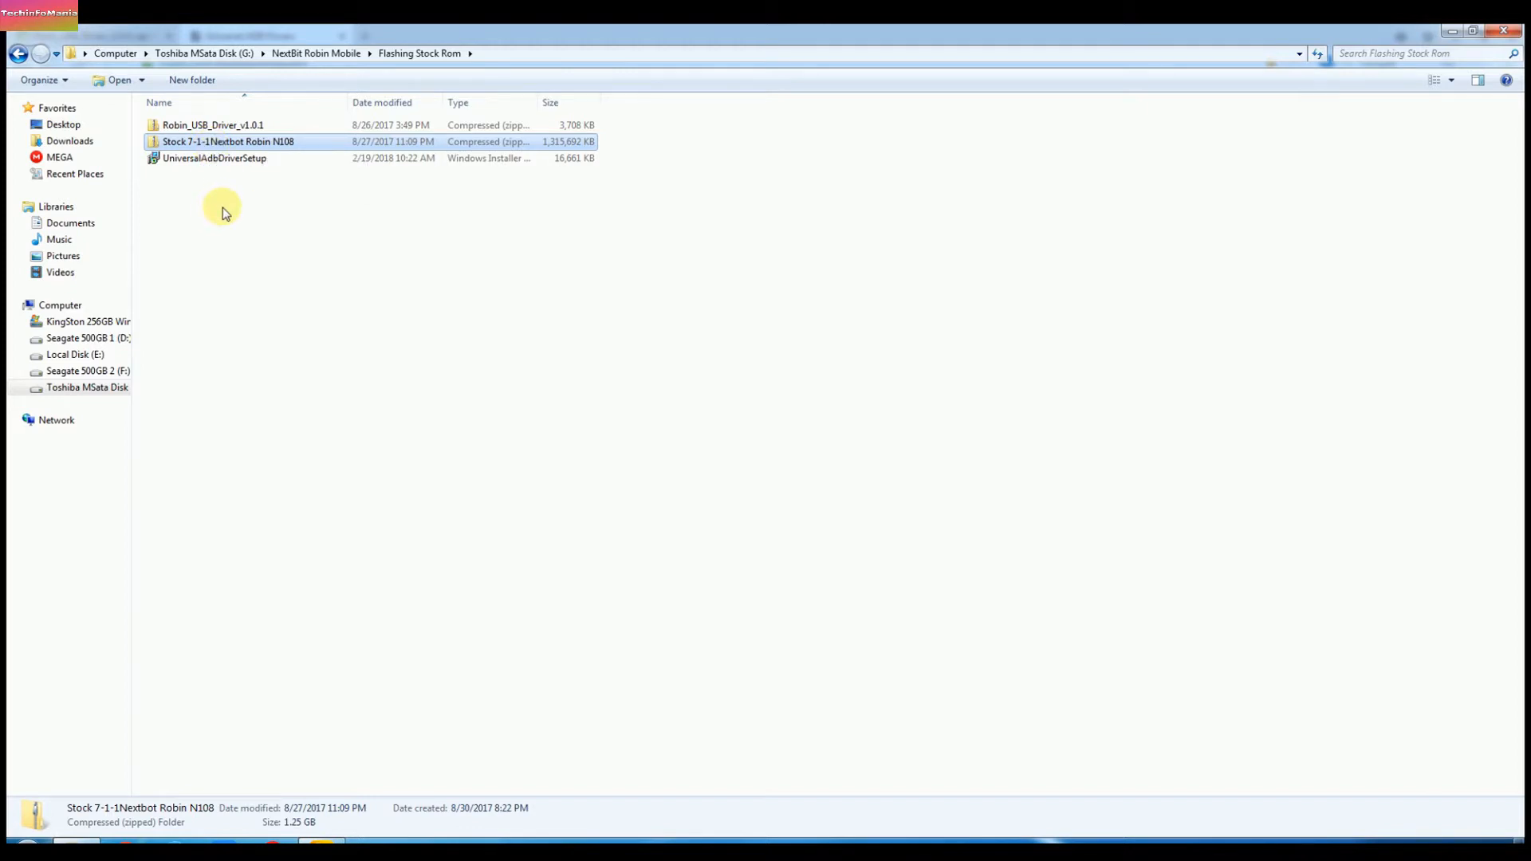
mouse_move(249, 246)
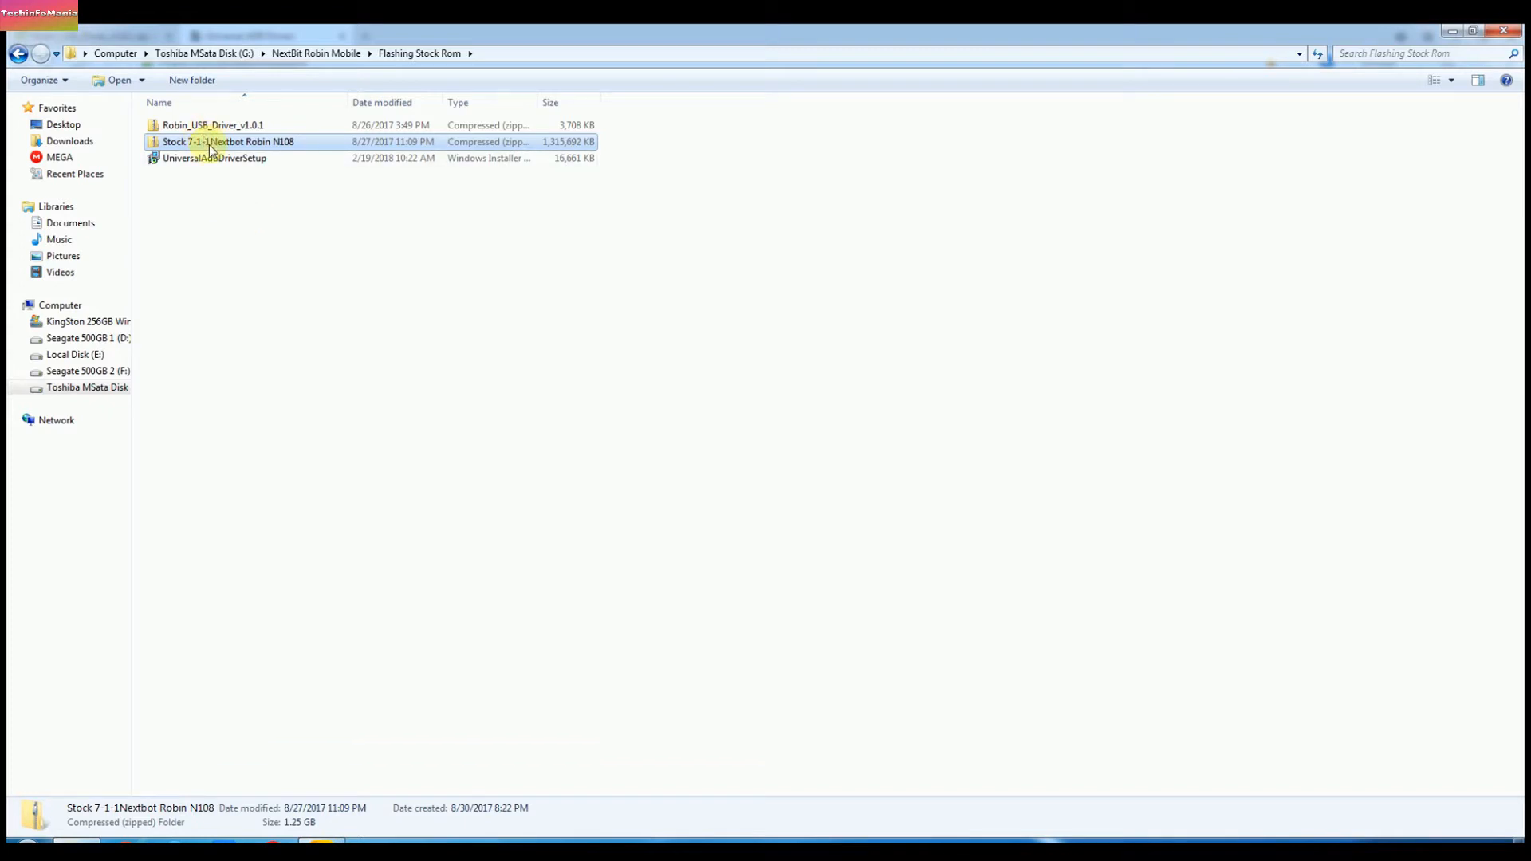
mouse_move(210, 147)
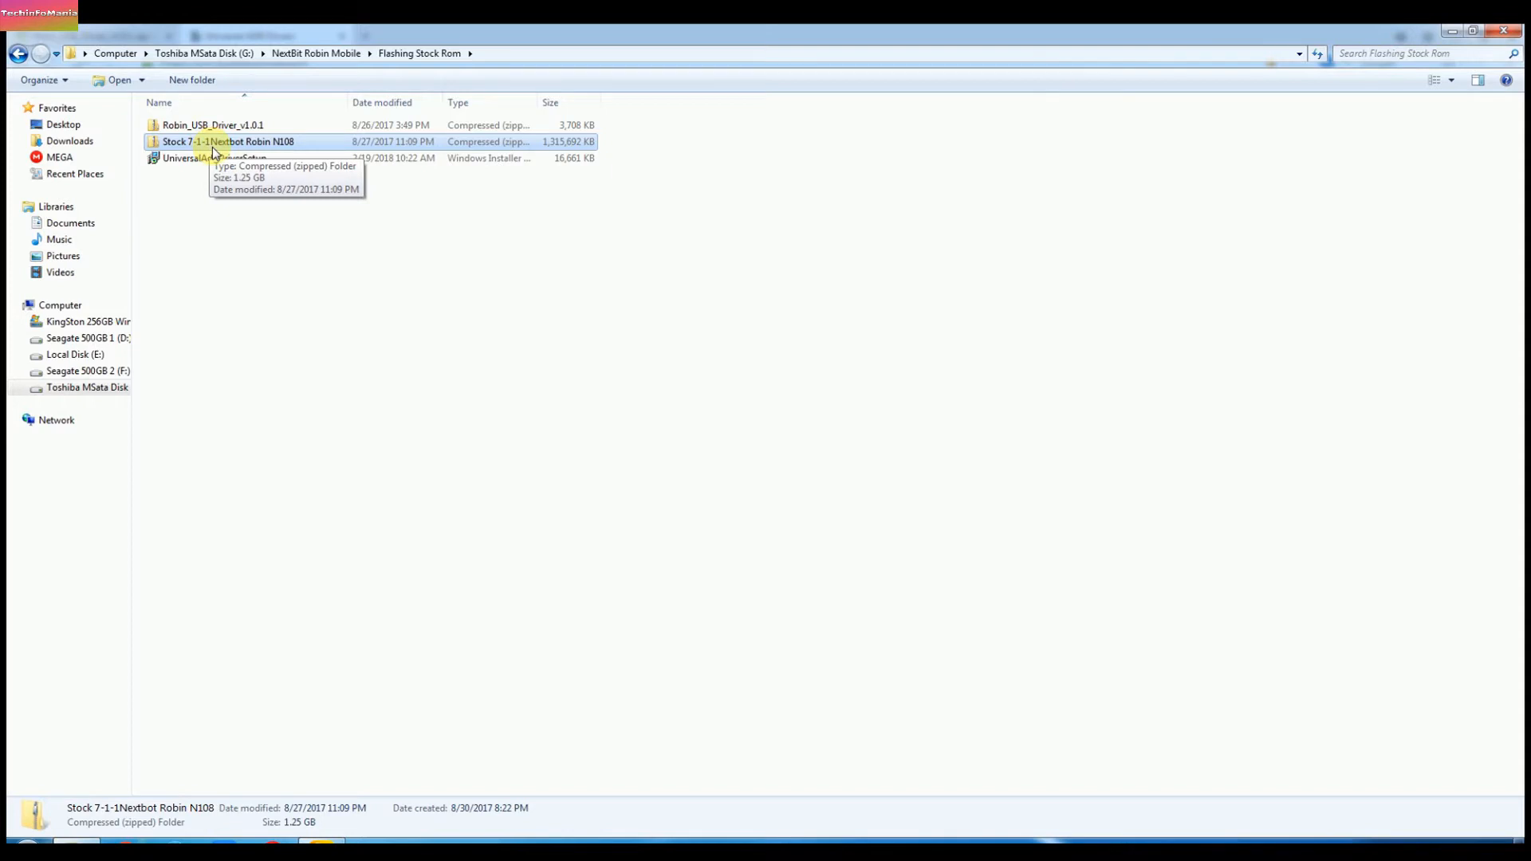
left_click(212, 125)
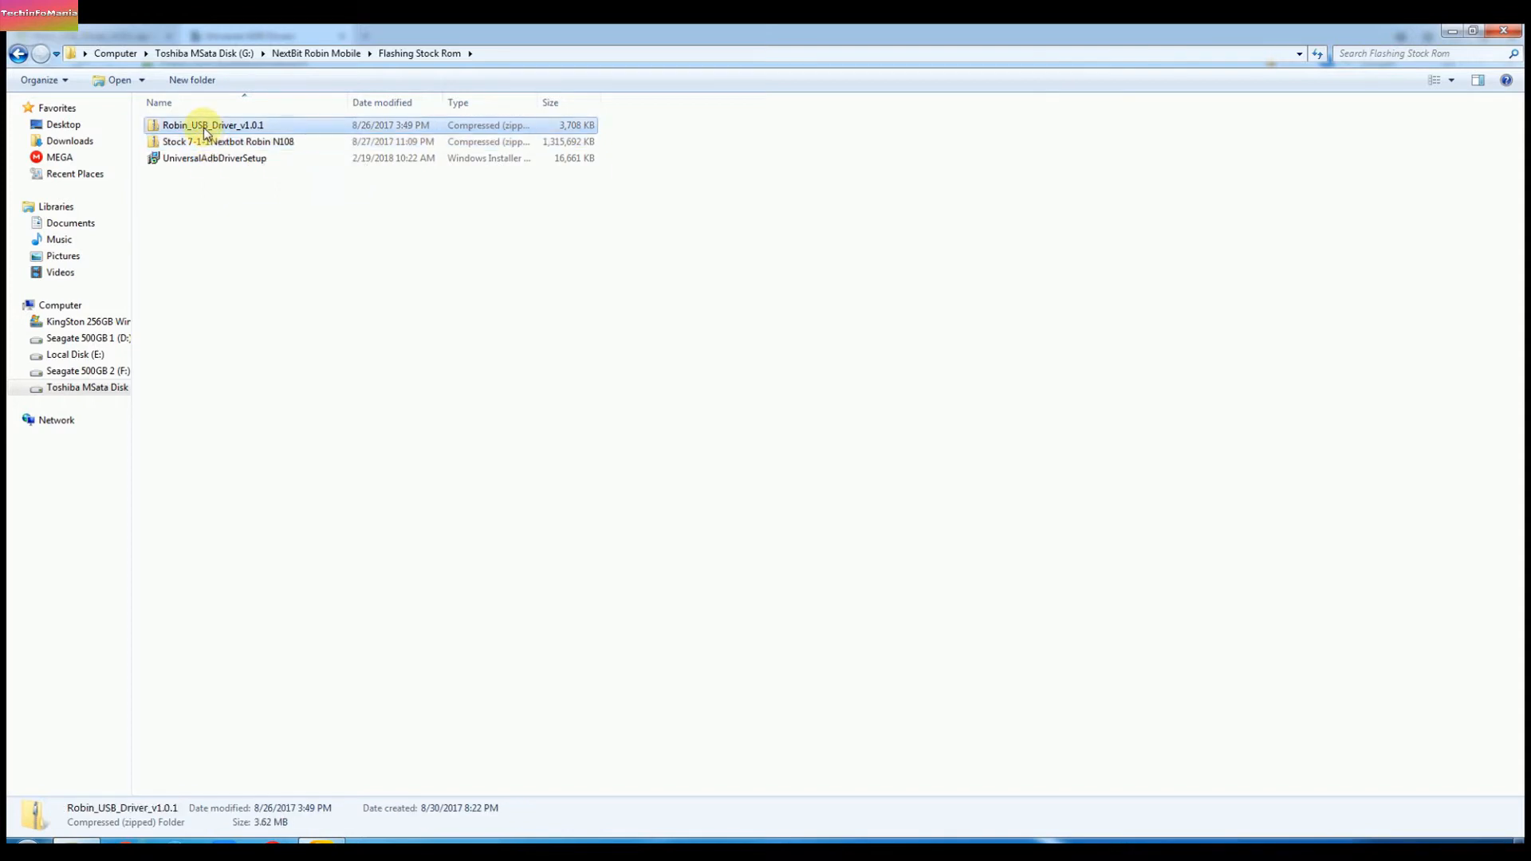
- Extract Robin_USB_Driver_v1.0.1.zip with 7-Zip, view the folder, and return to Flashing Stock Rom
right_click(213, 125)
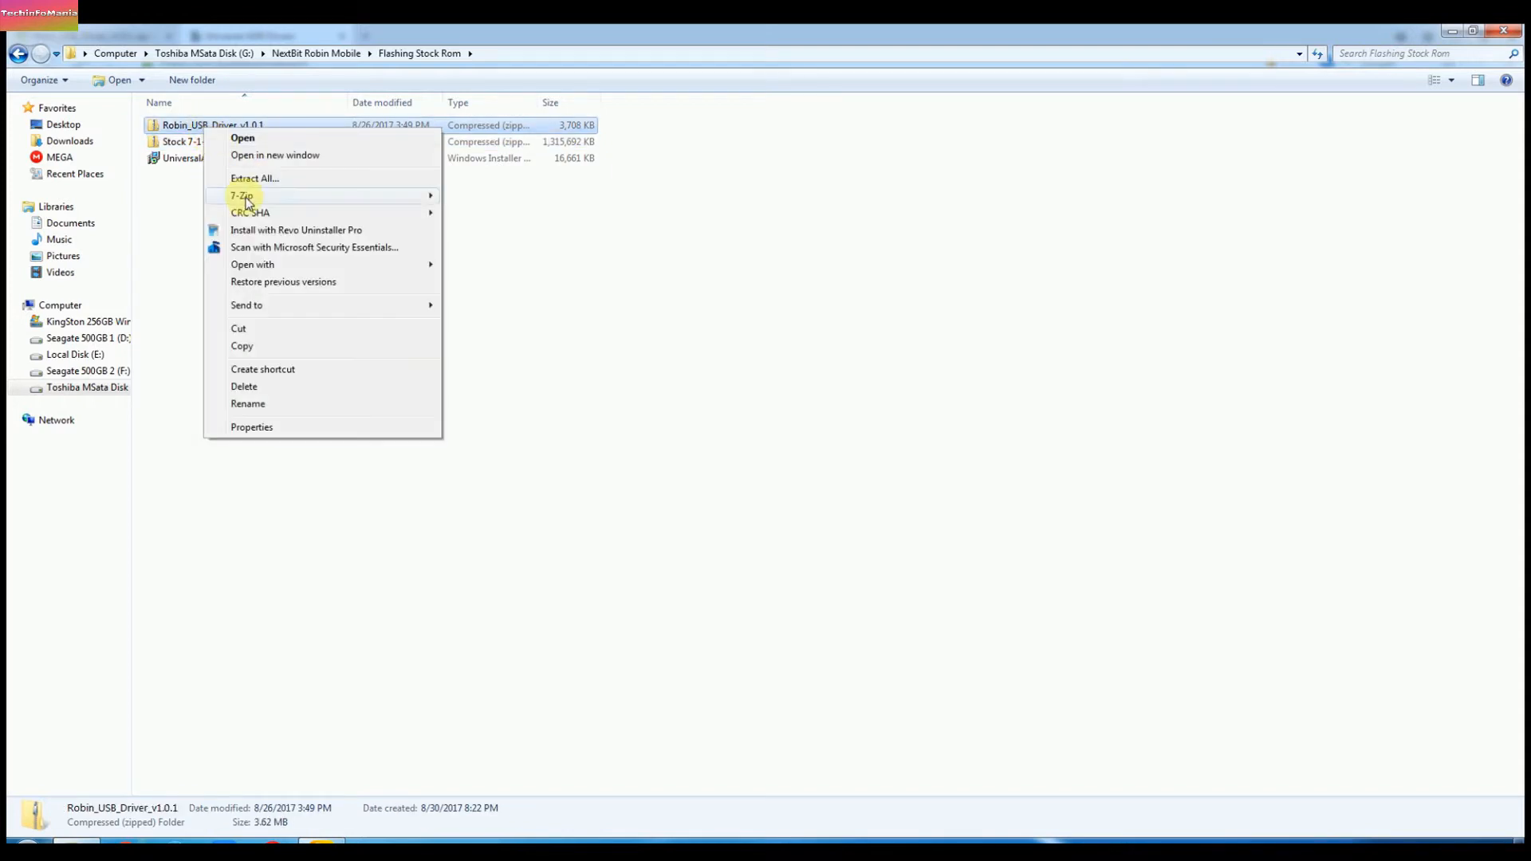
left_click(386, 310)
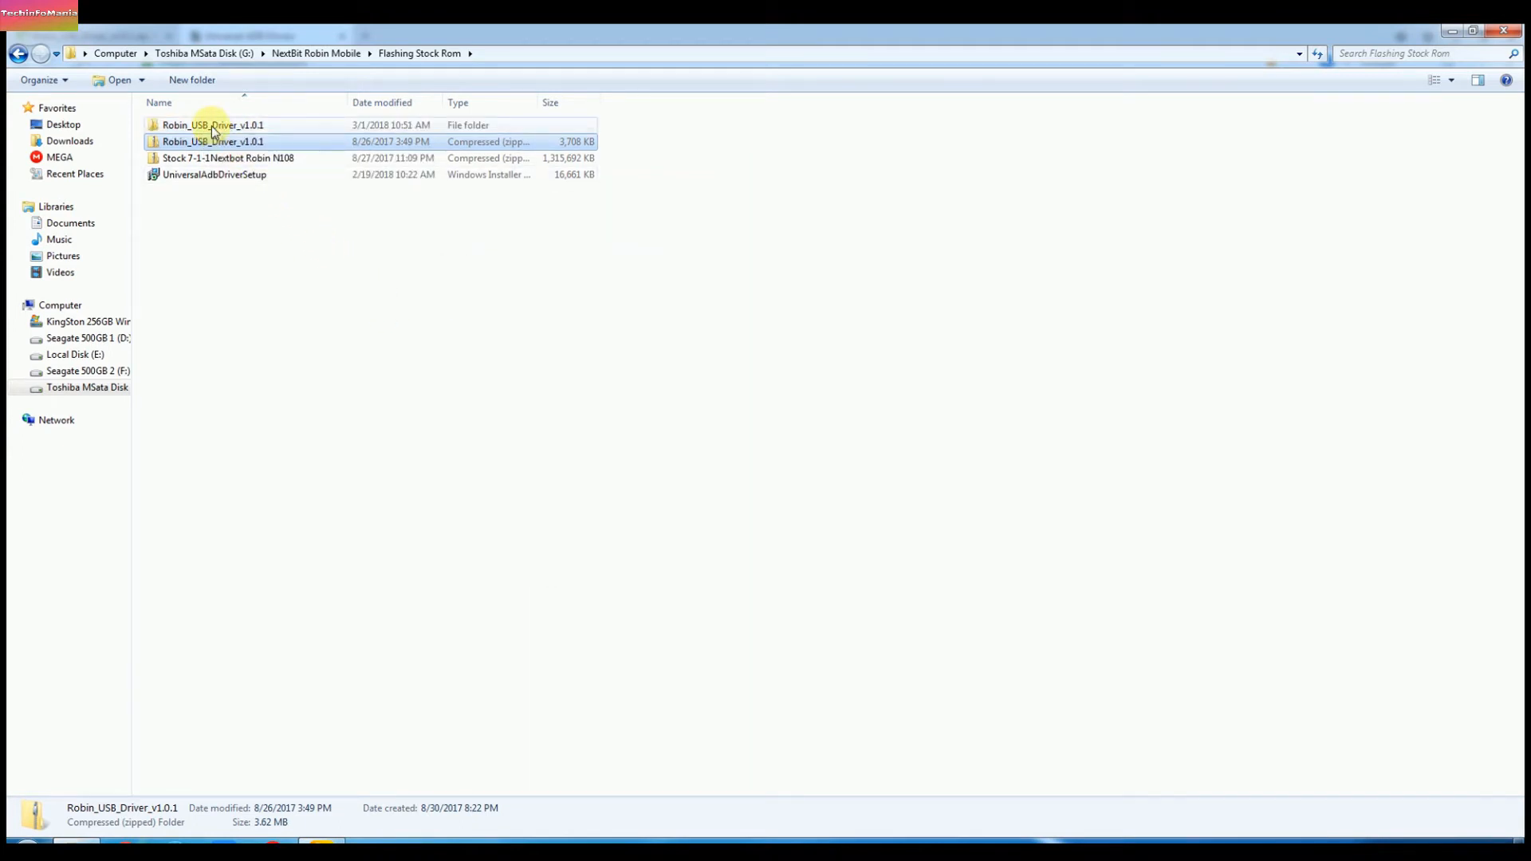
double_click(212, 124)
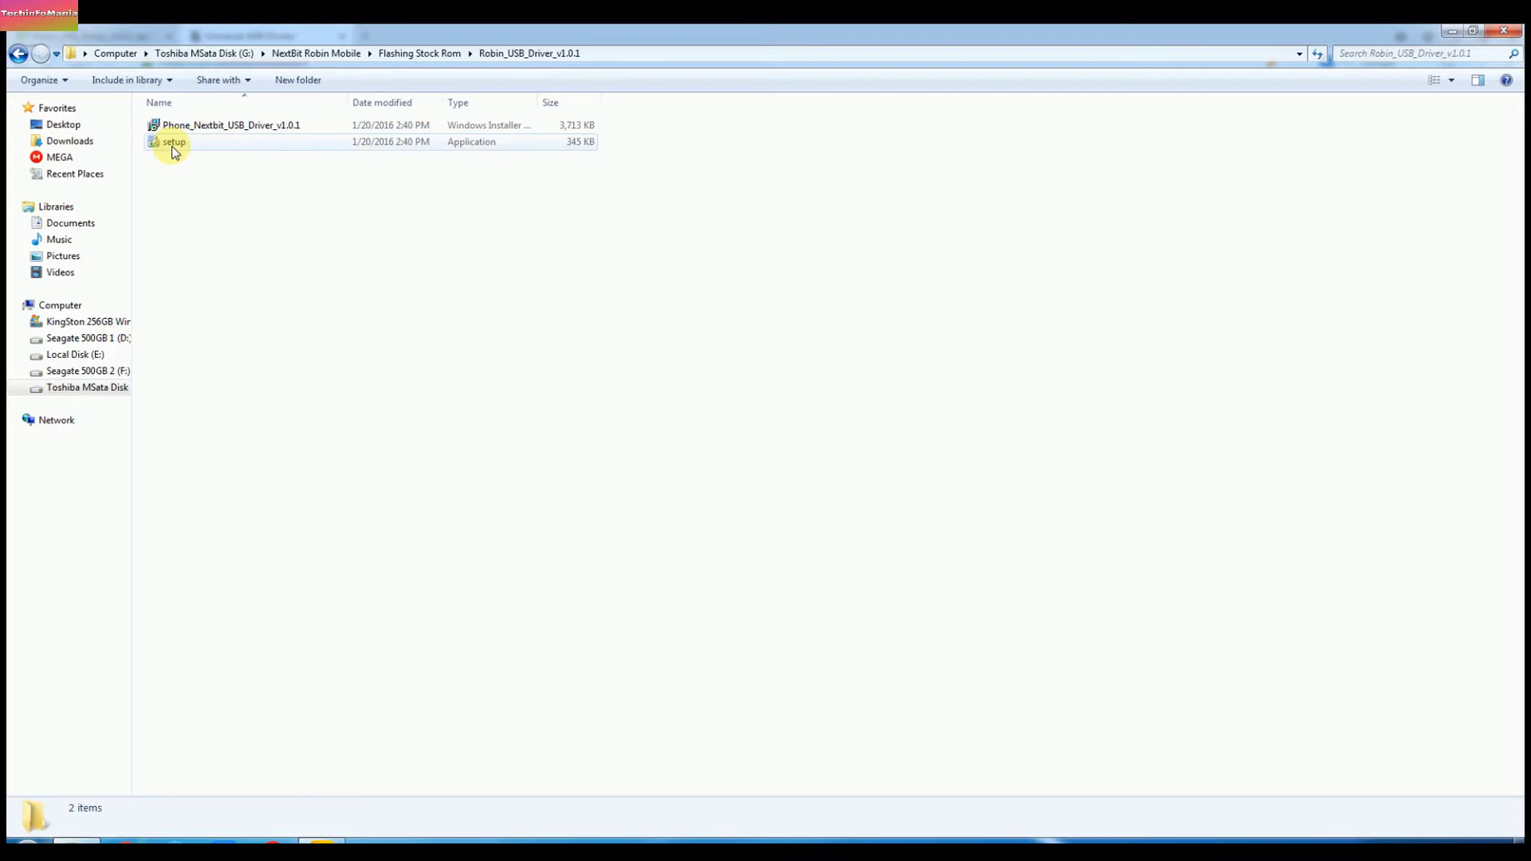
mouse_move(174, 141)
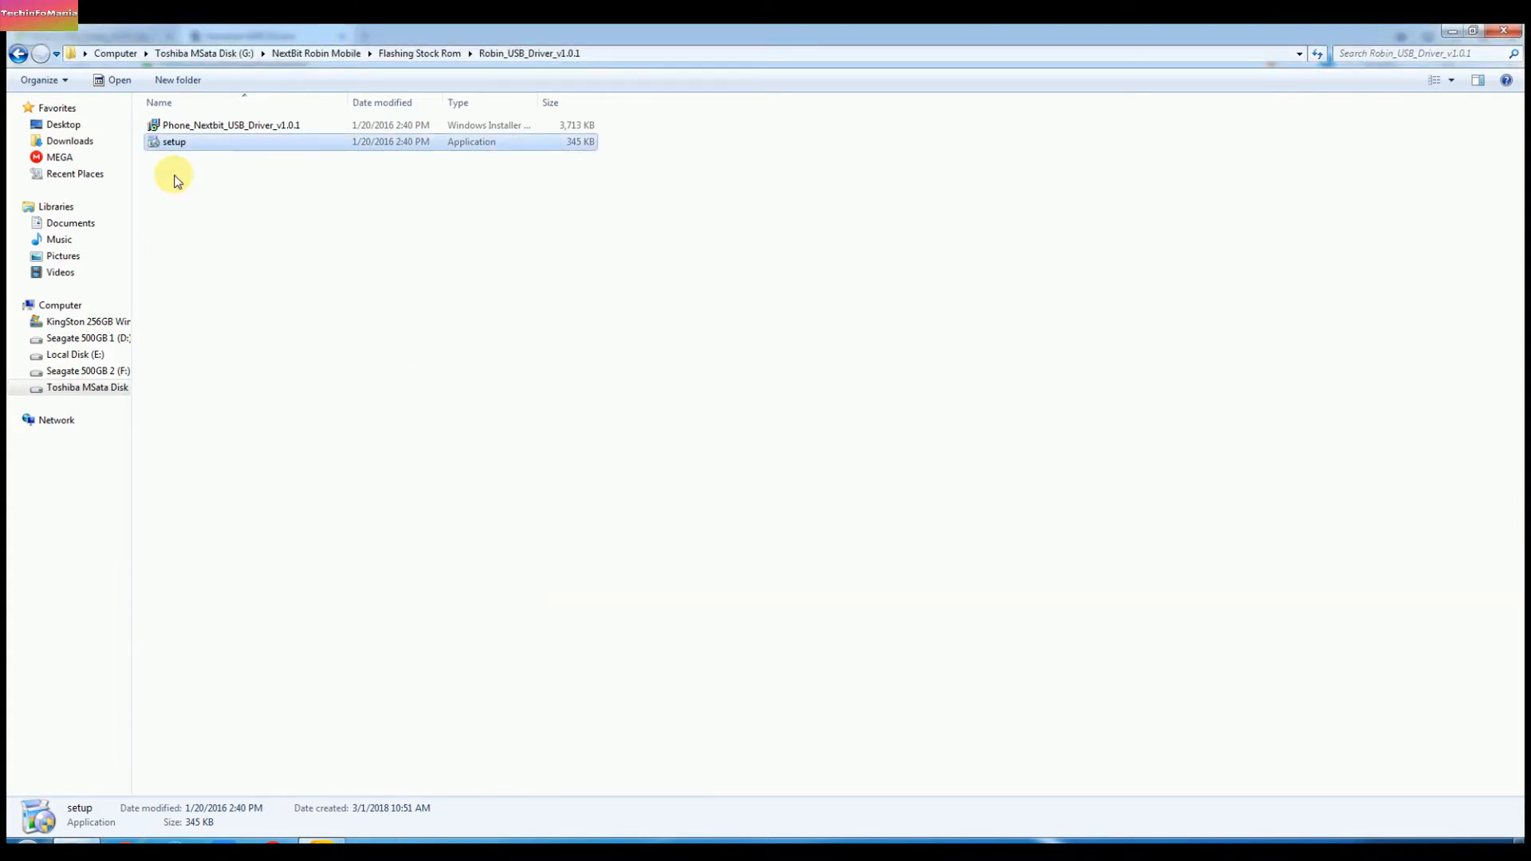
left_click(18, 53)
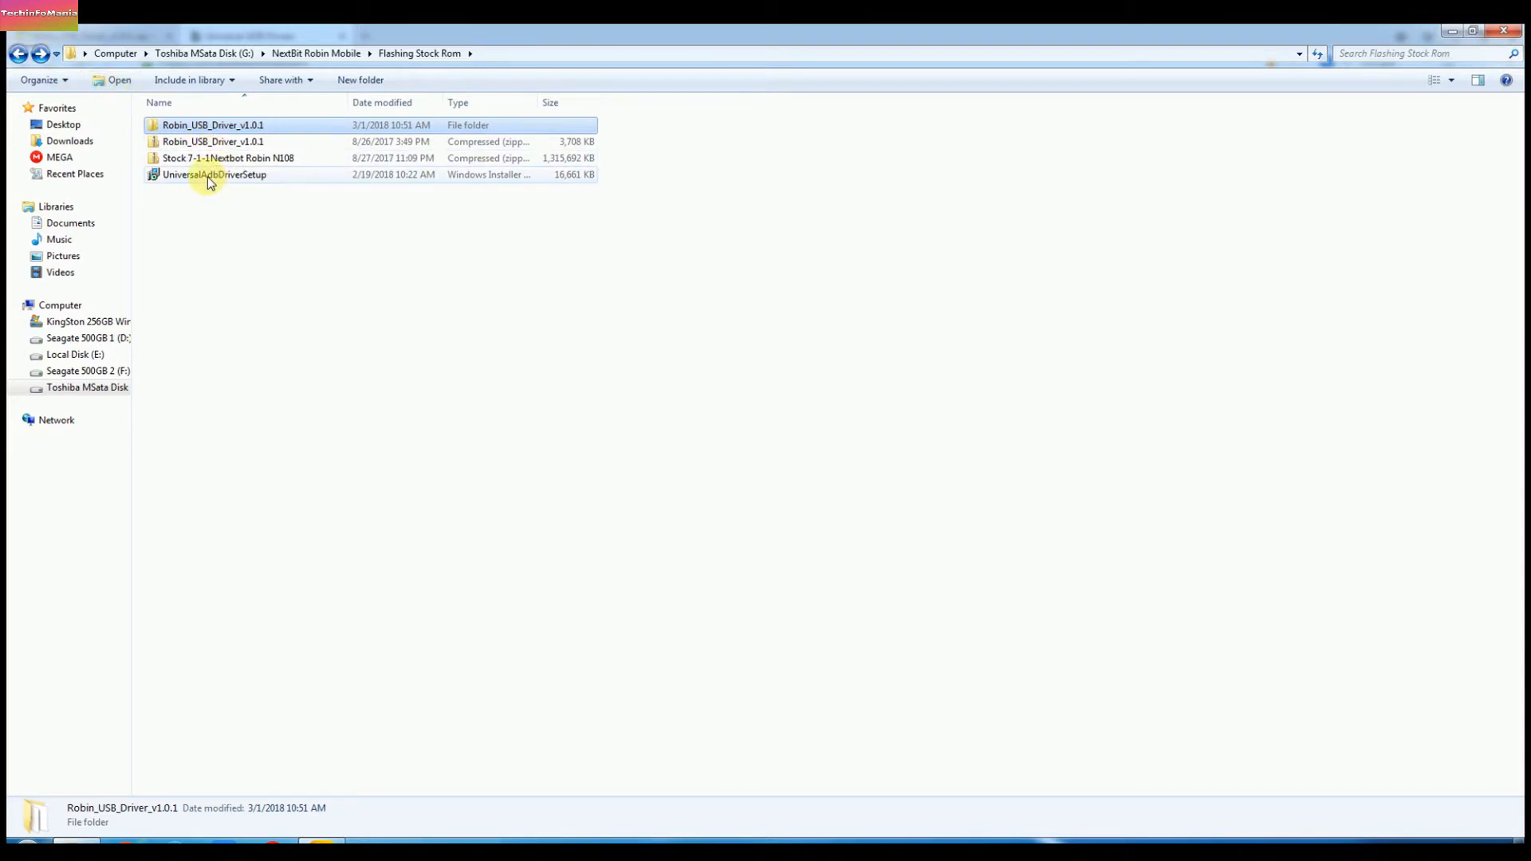
- Launch UniversalAdbDriverSetup and advance past the wizard's welcome page
left_click(214, 174)
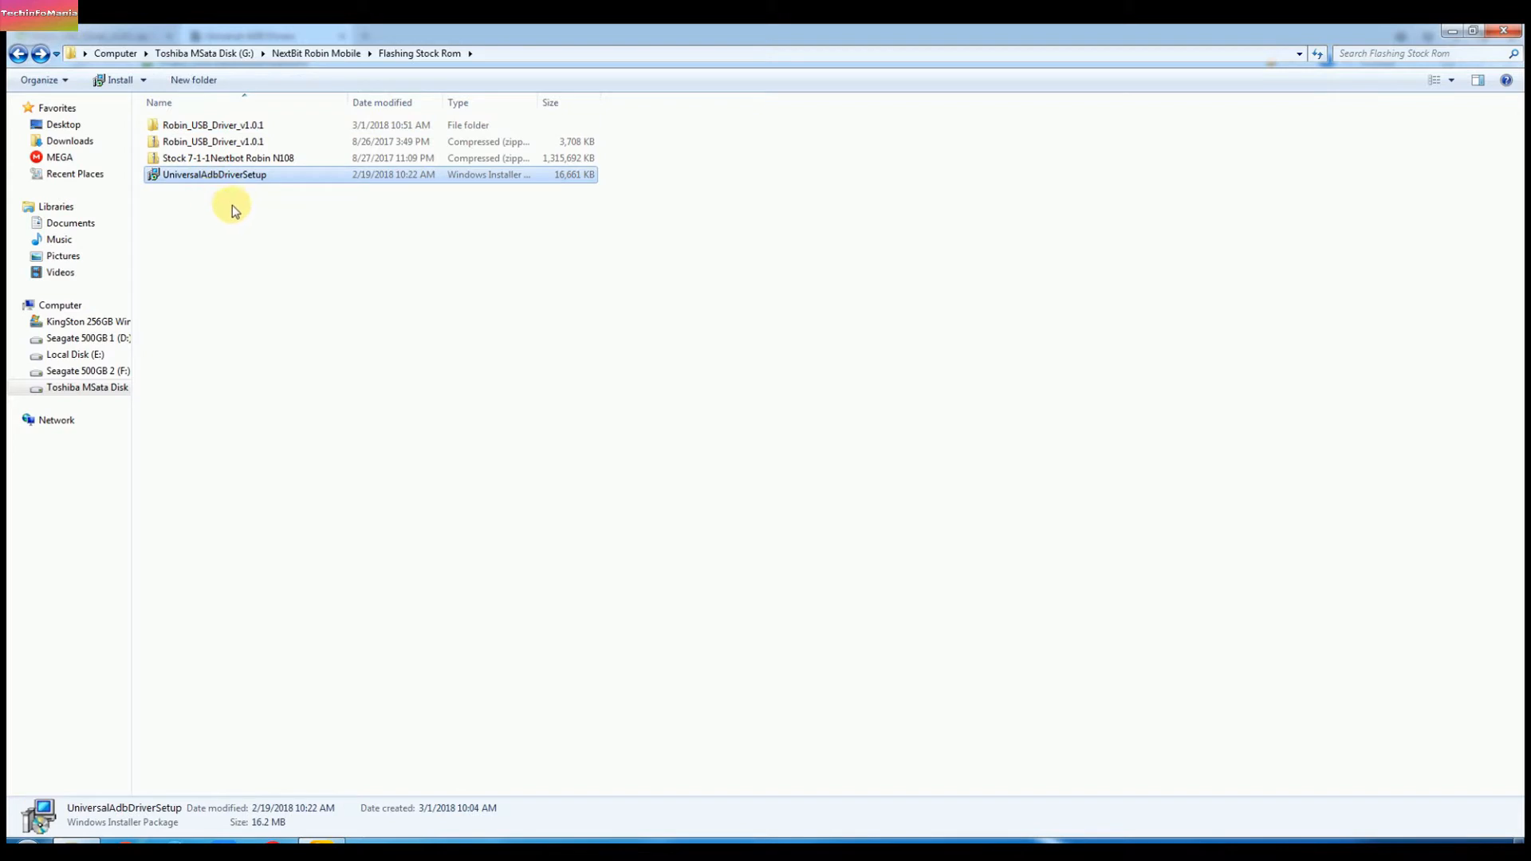
double_click(215, 174)
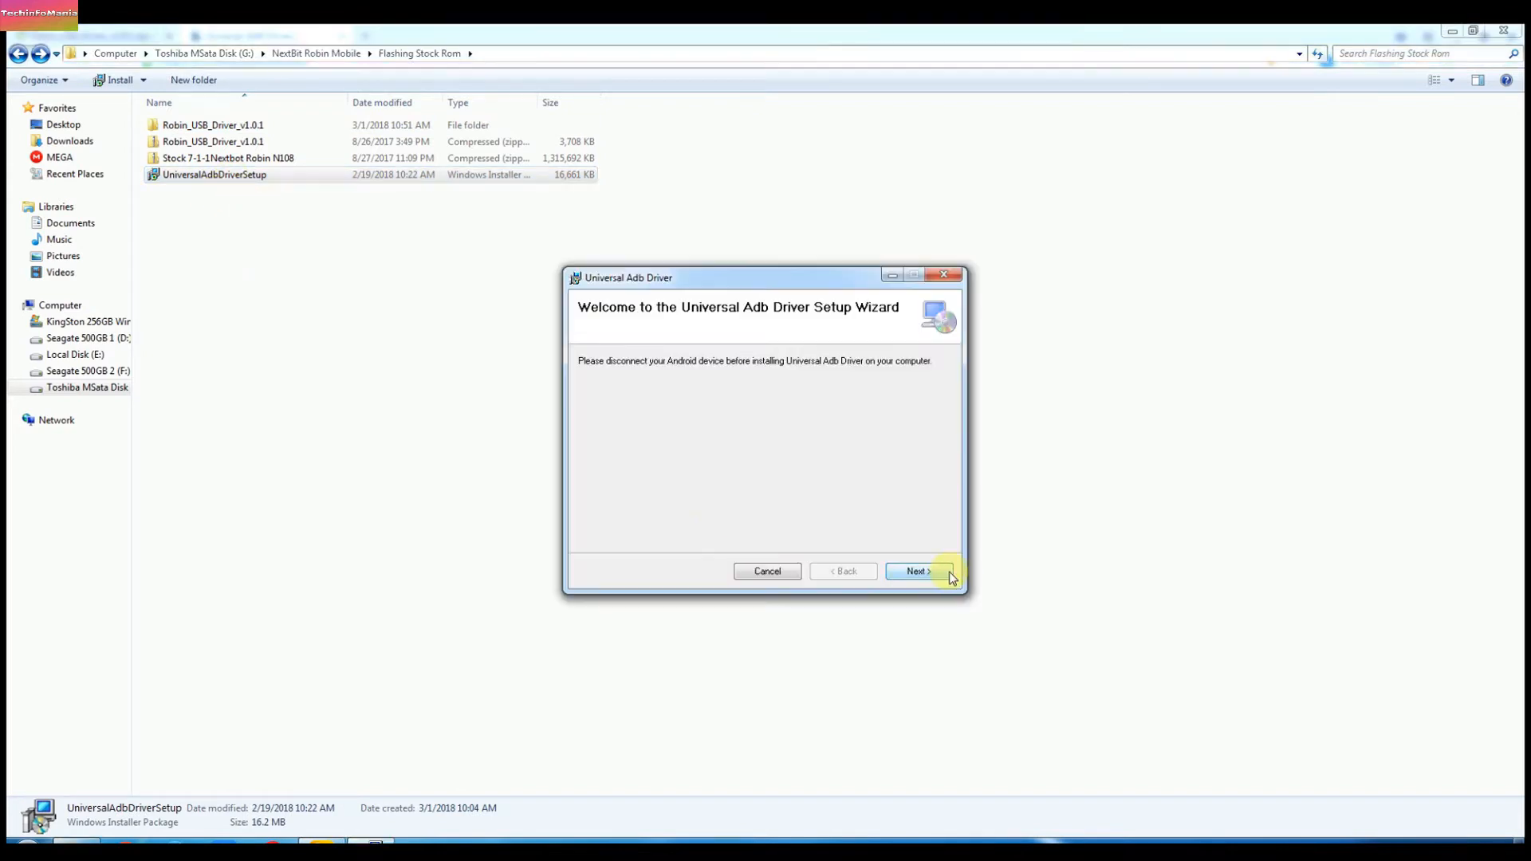
left_click(917, 571)
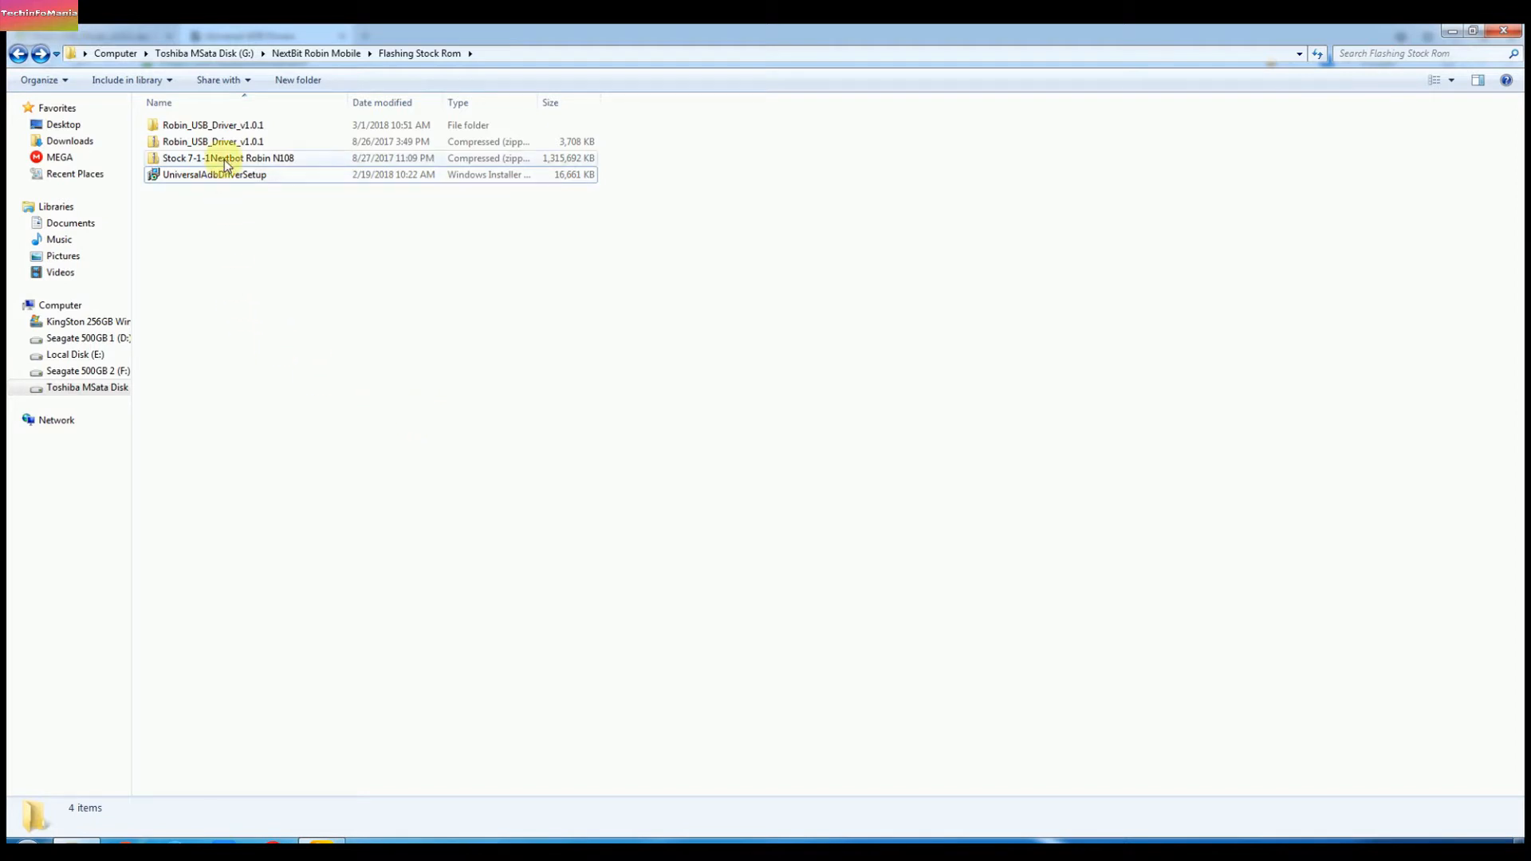
- Extract all from the Stock 7-1-1 Nextbot Robin N108 zip and open its folder
right_click(229, 157)
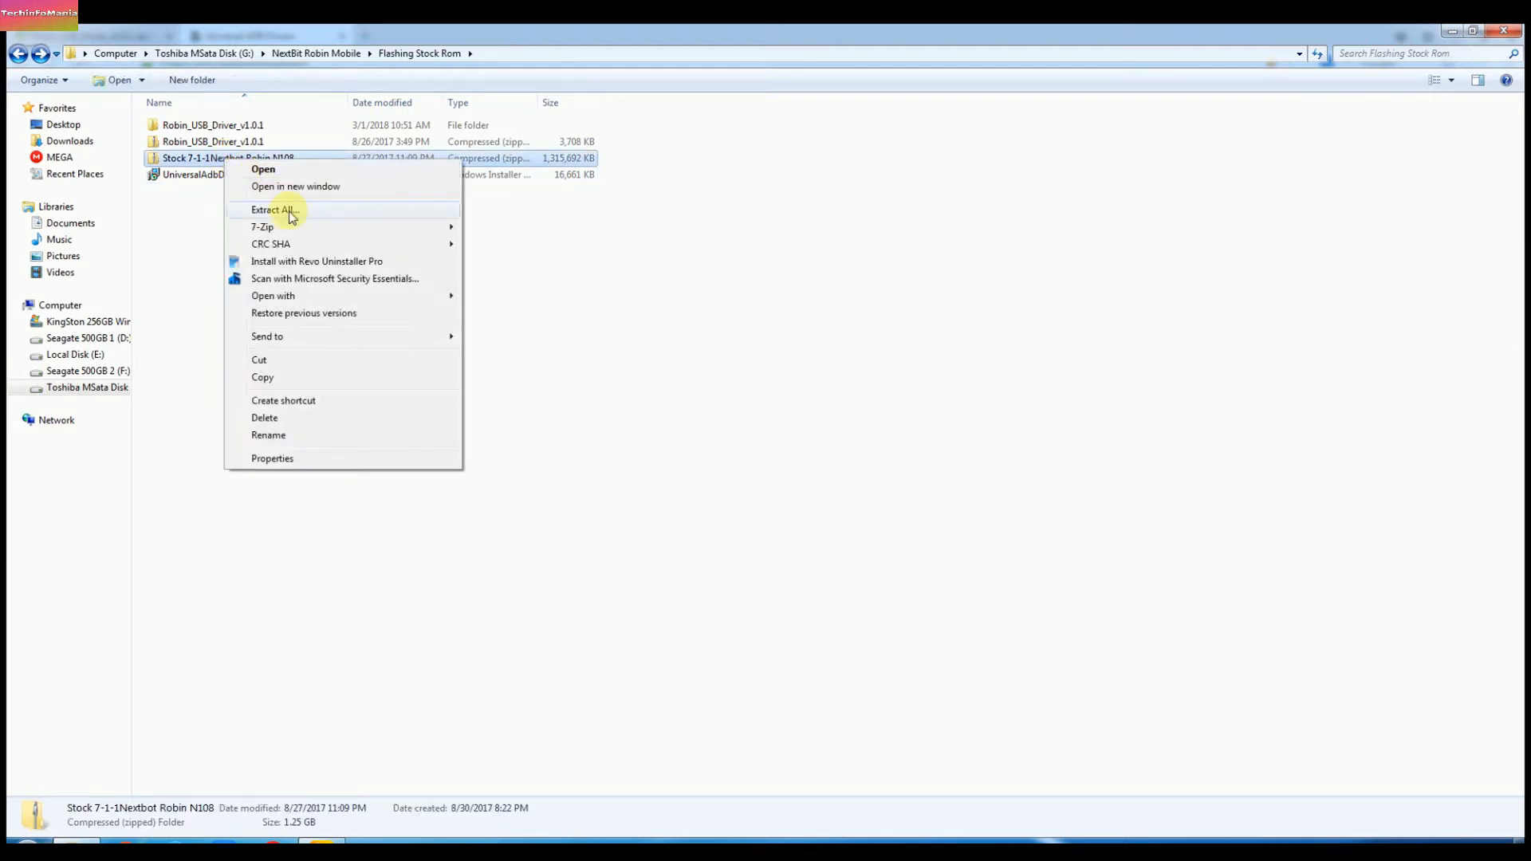
left_click(276, 209)
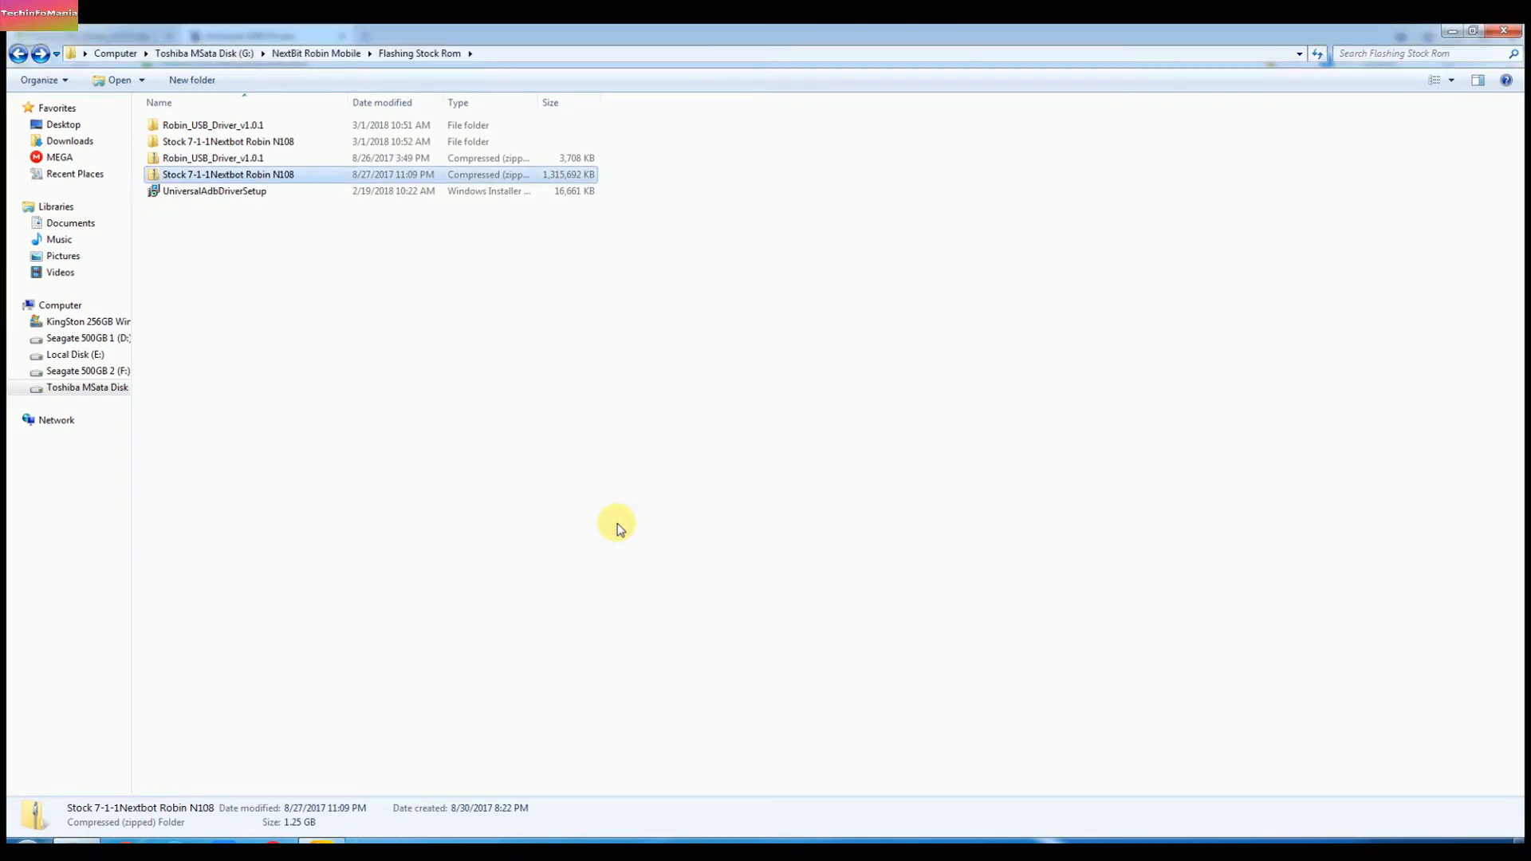
left_click(228, 142)
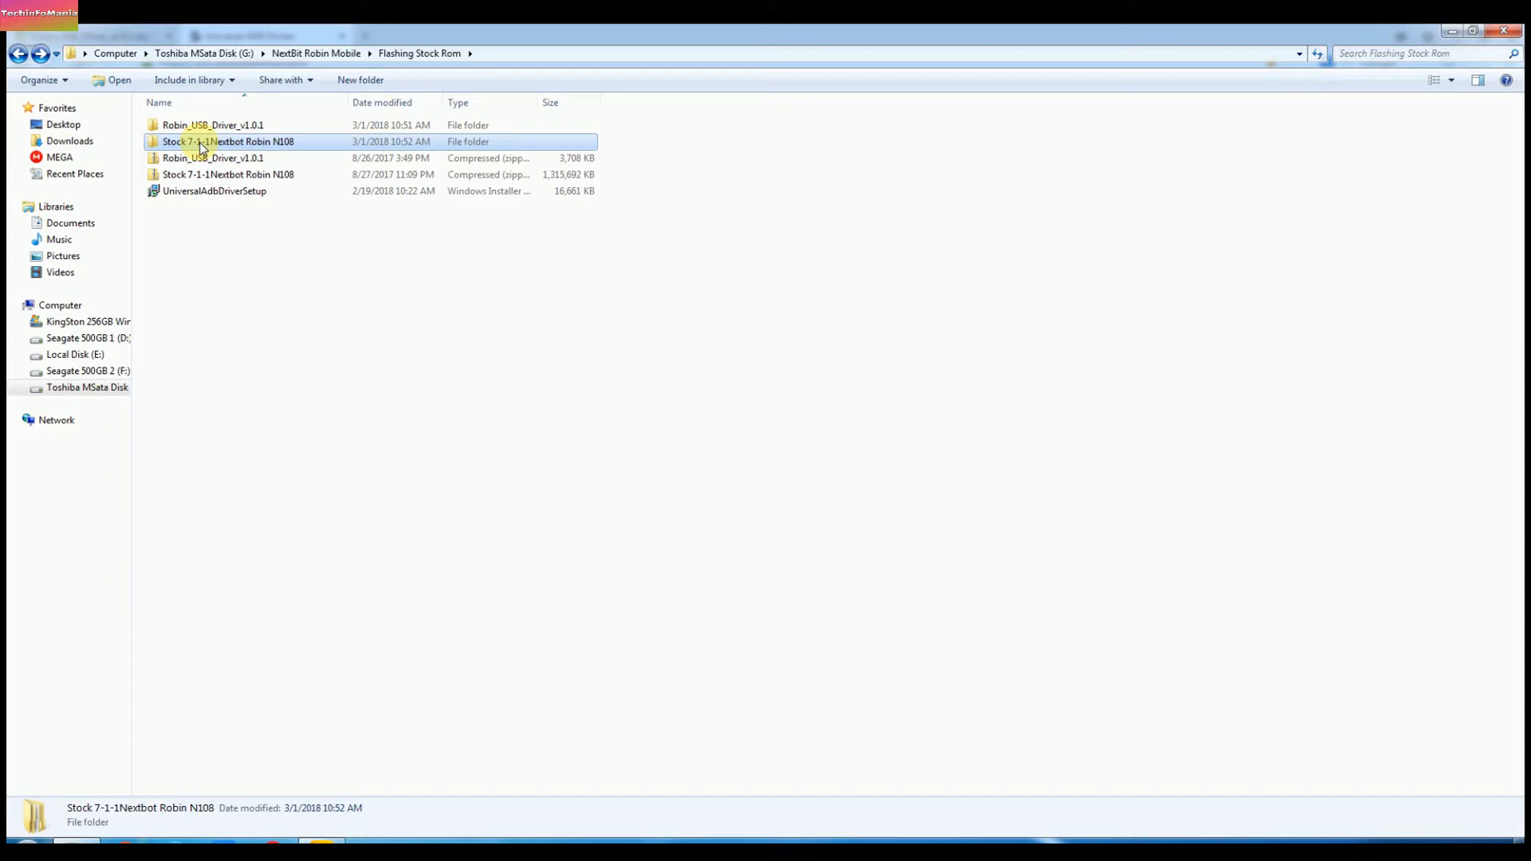
double_click(227, 142)
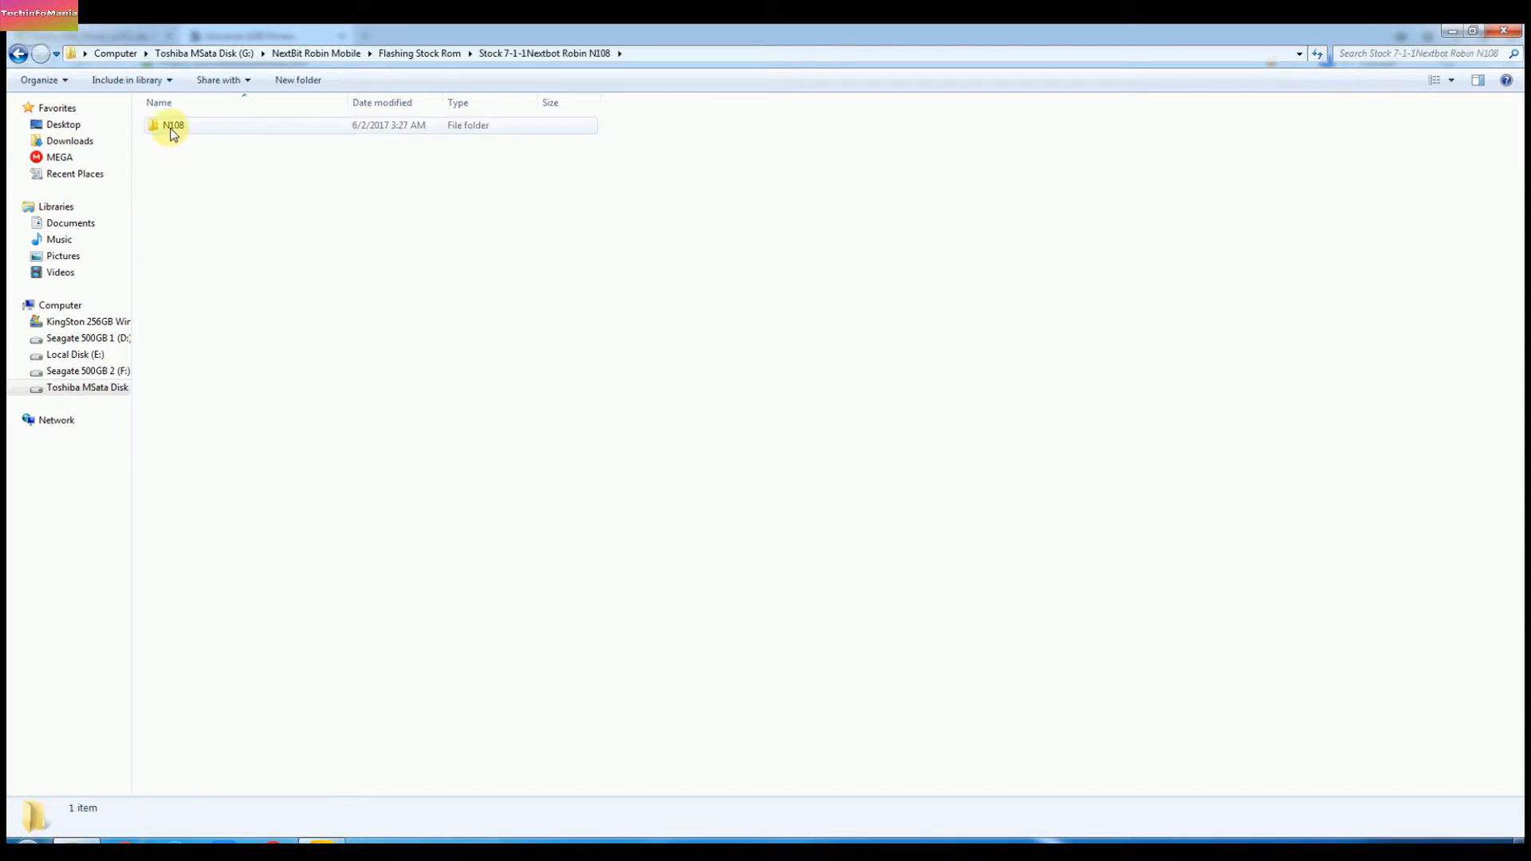
left_click(173, 126)
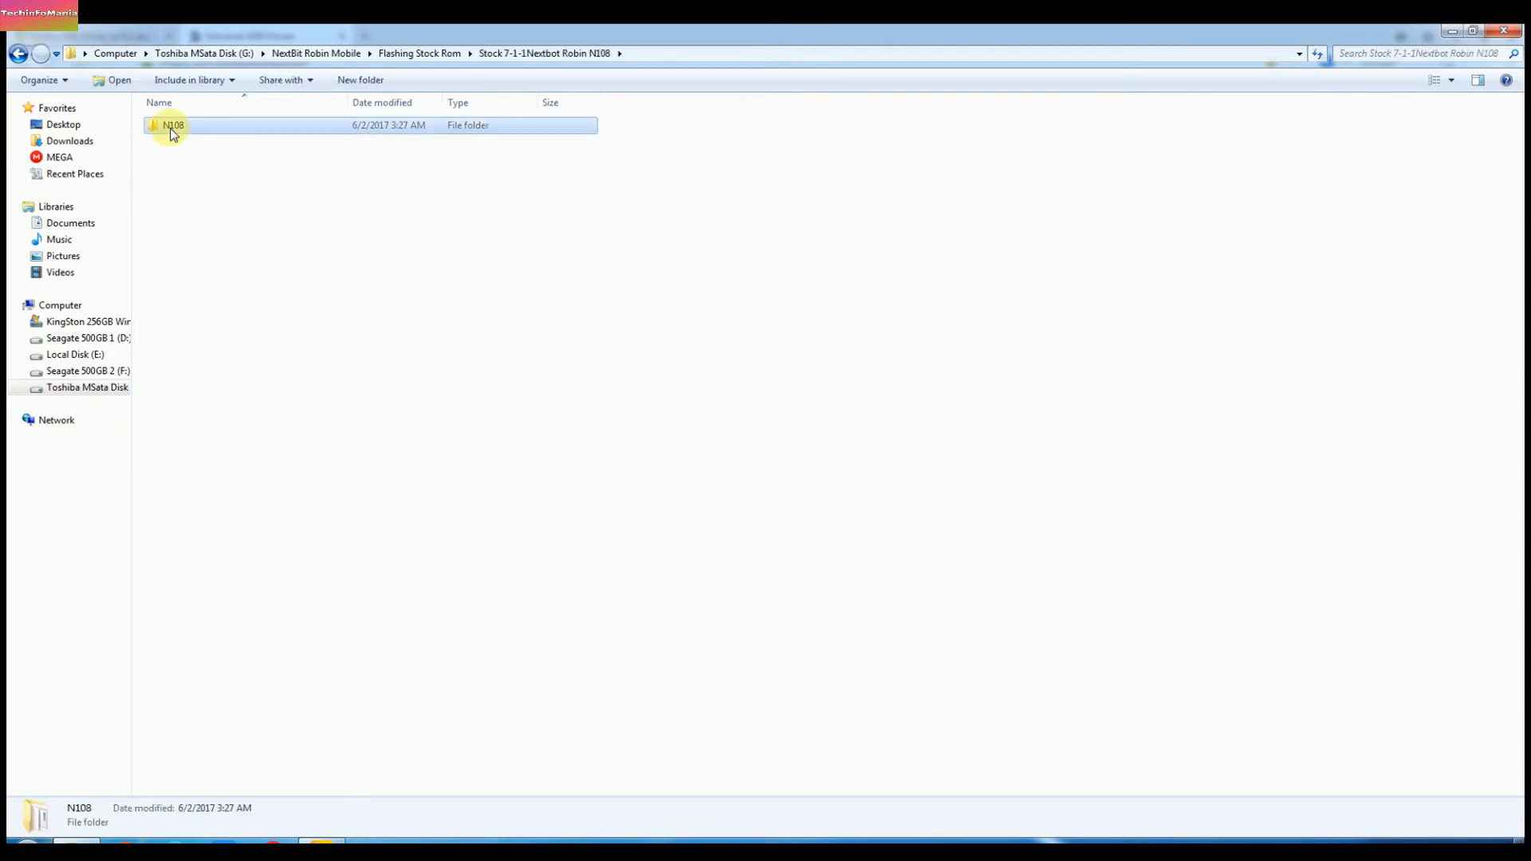
- Open the N108 folder showing boot, recovery, system images and flash-all scripts
double_click(173, 126)
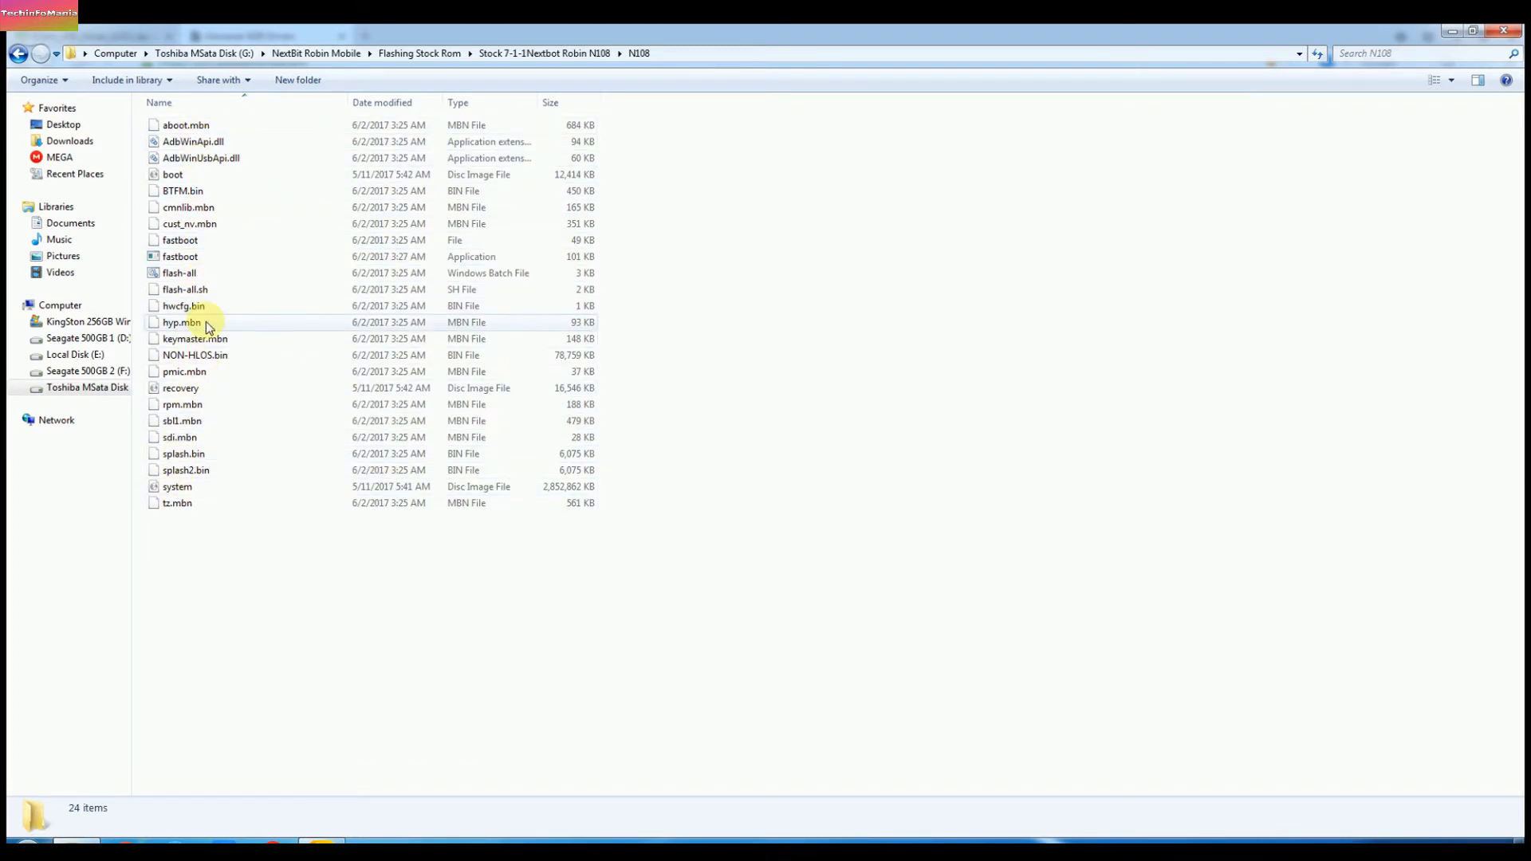
mouse_move(869, 437)
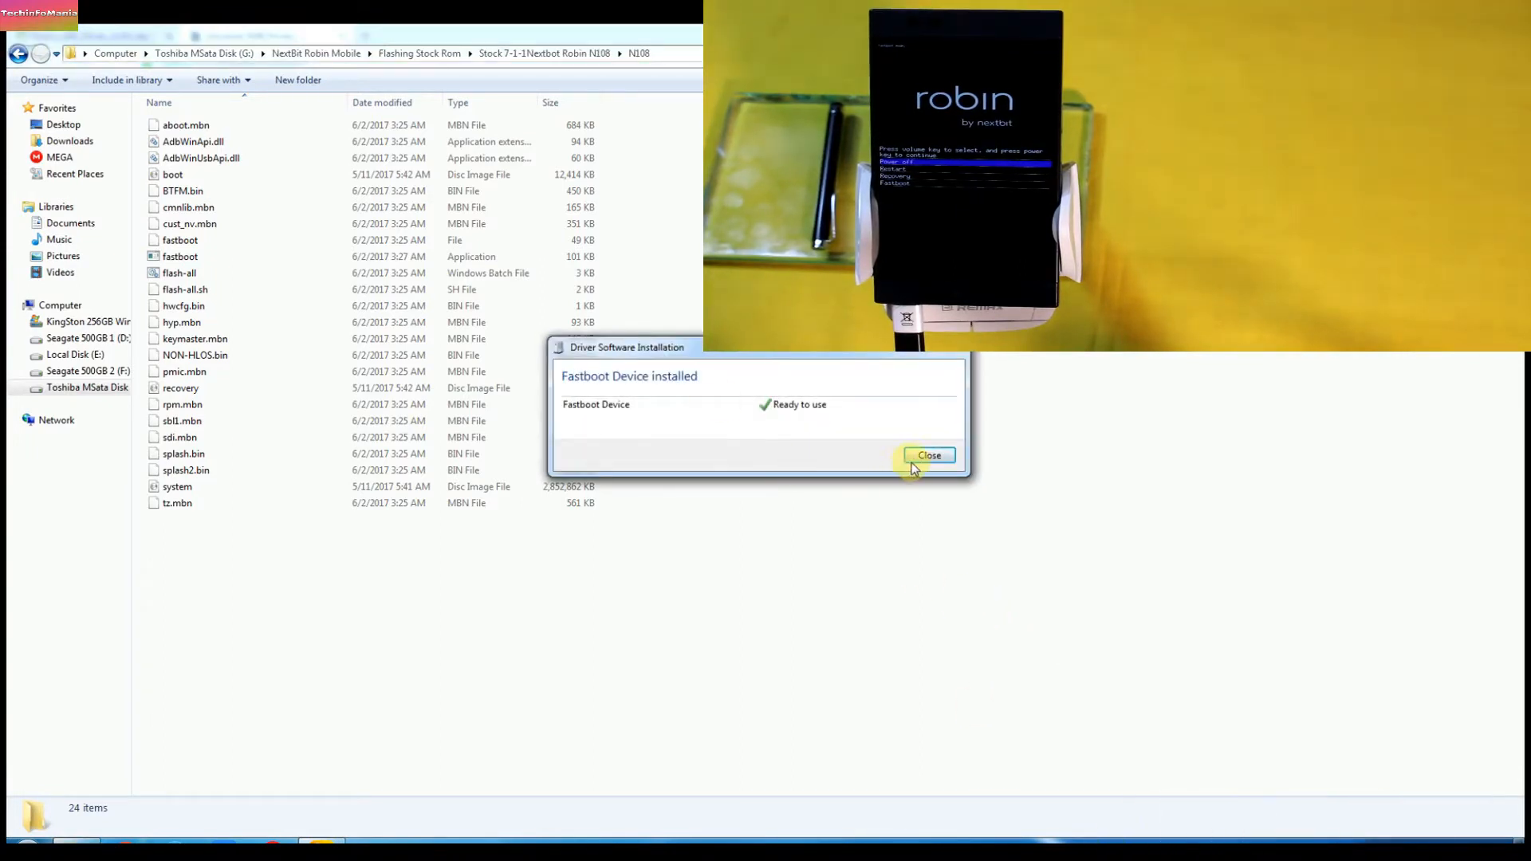
- Close the Fastboot Device driver notice and select the flash-all batch script
left_click(928, 455)
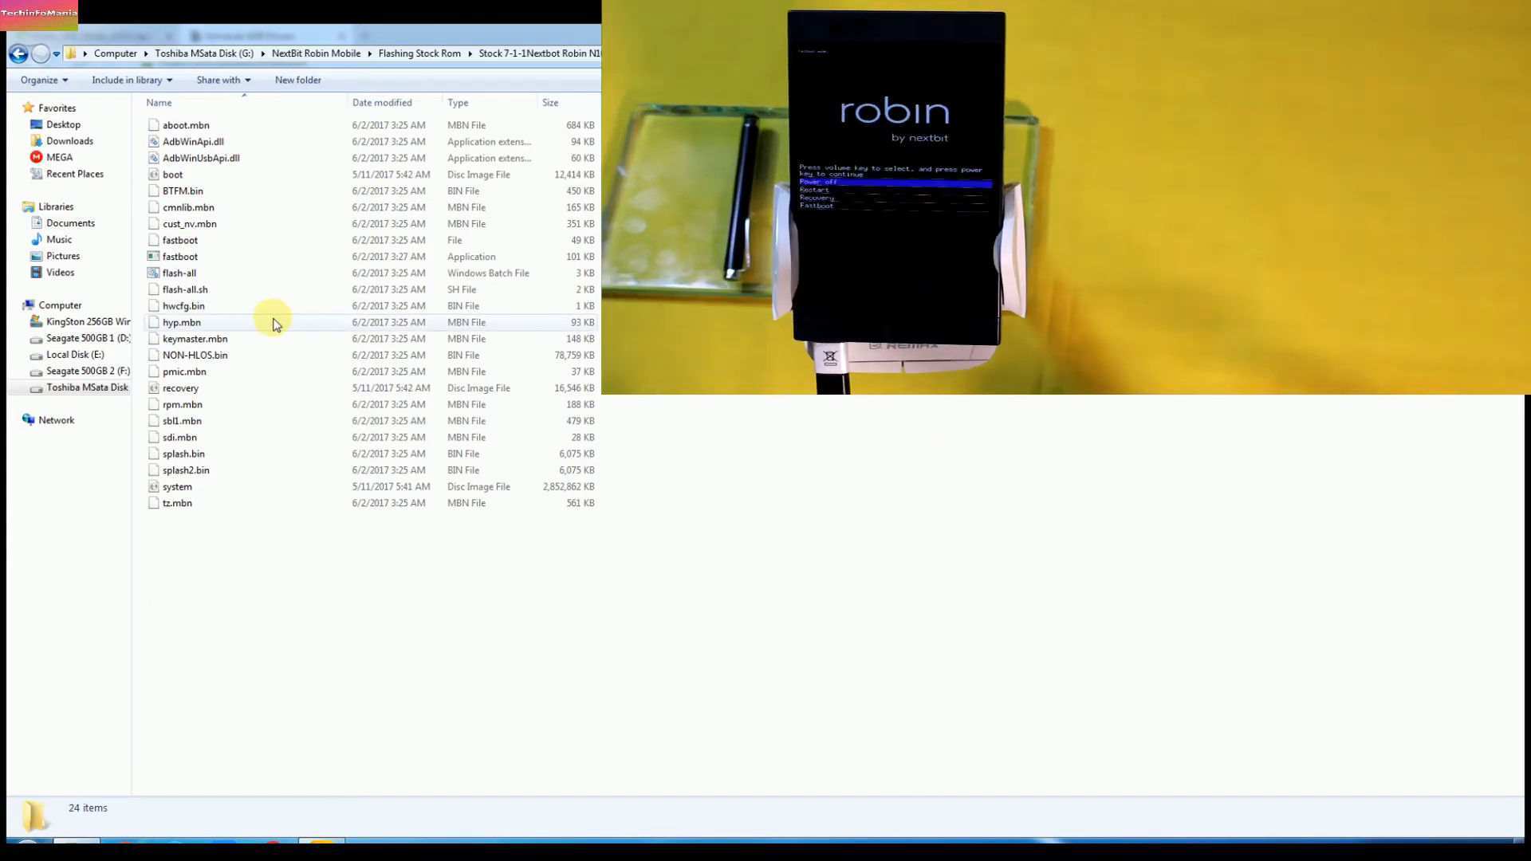
left_click(178, 272)
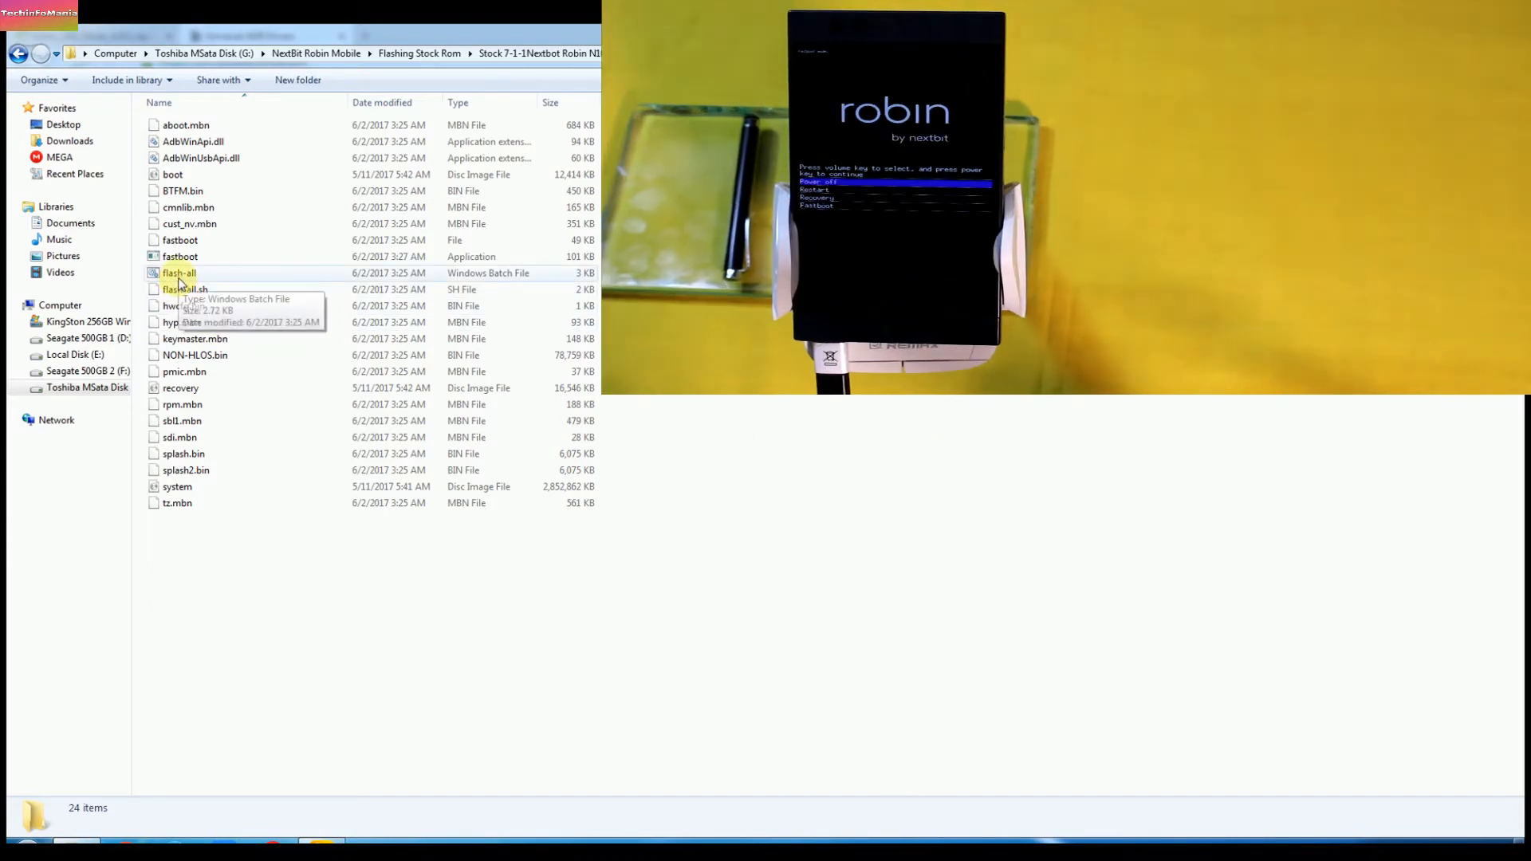
left_click(179, 273)
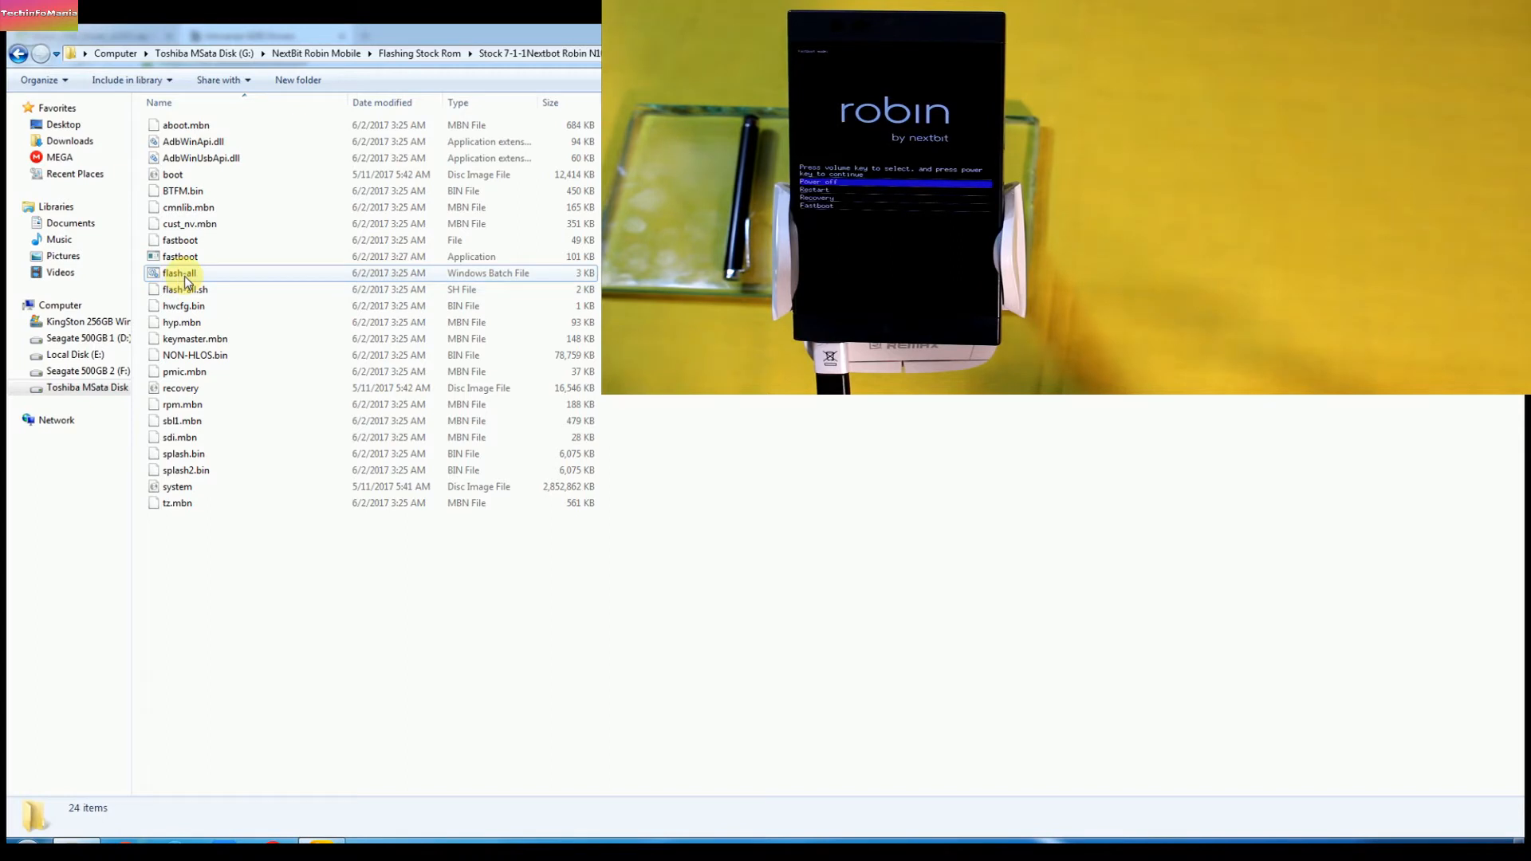
- Run flash-all.bat to flash stock Android 7.1.1 onto the Robin
double_click(178, 272)
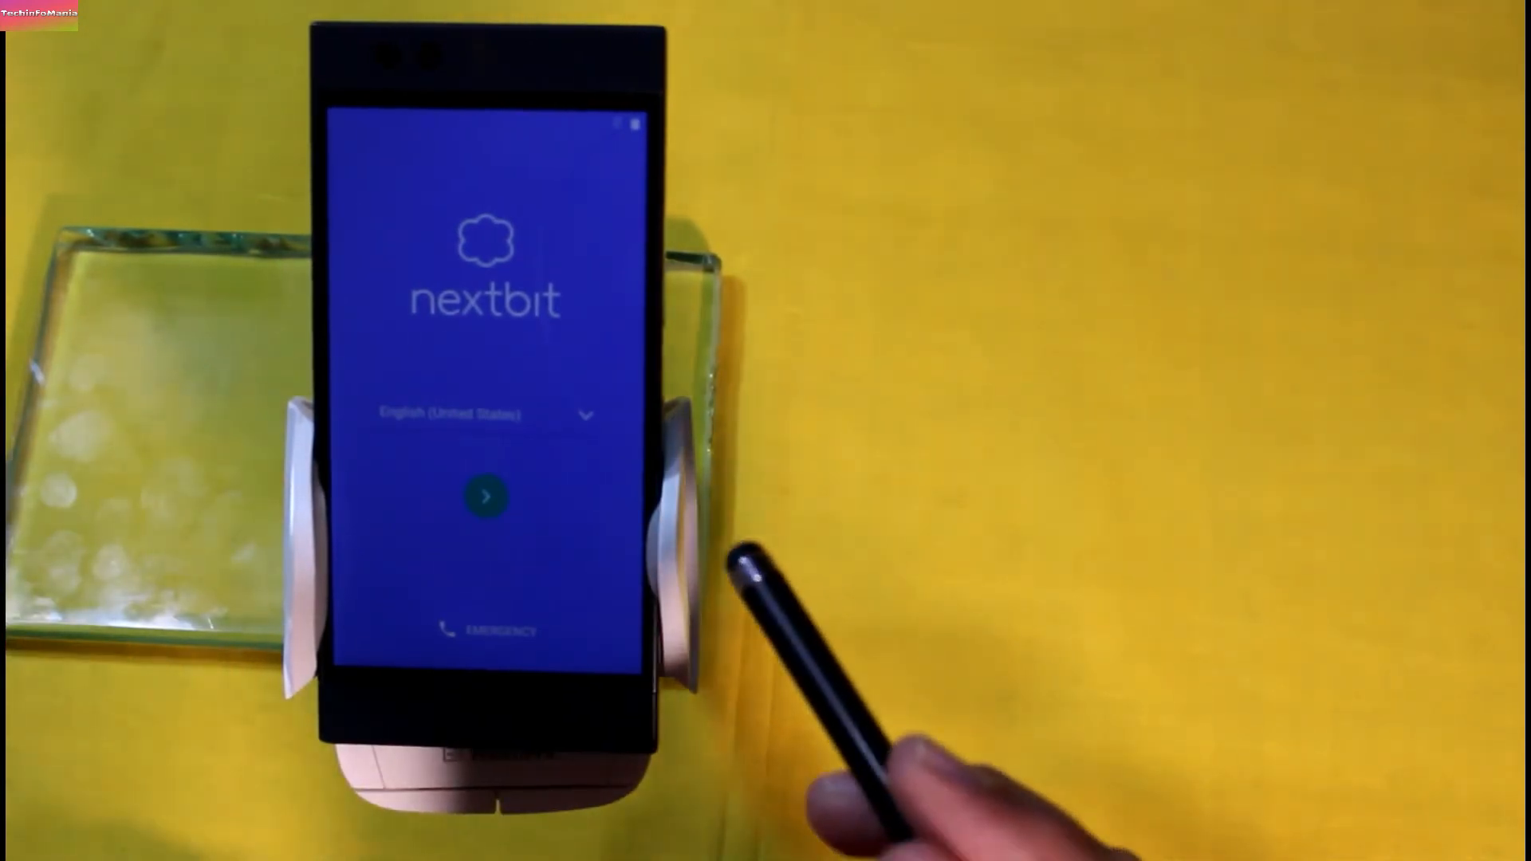
- Start setup, skip SIM and network, leave name blank, and dismiss the widget tutorial
left_click(486, 496)
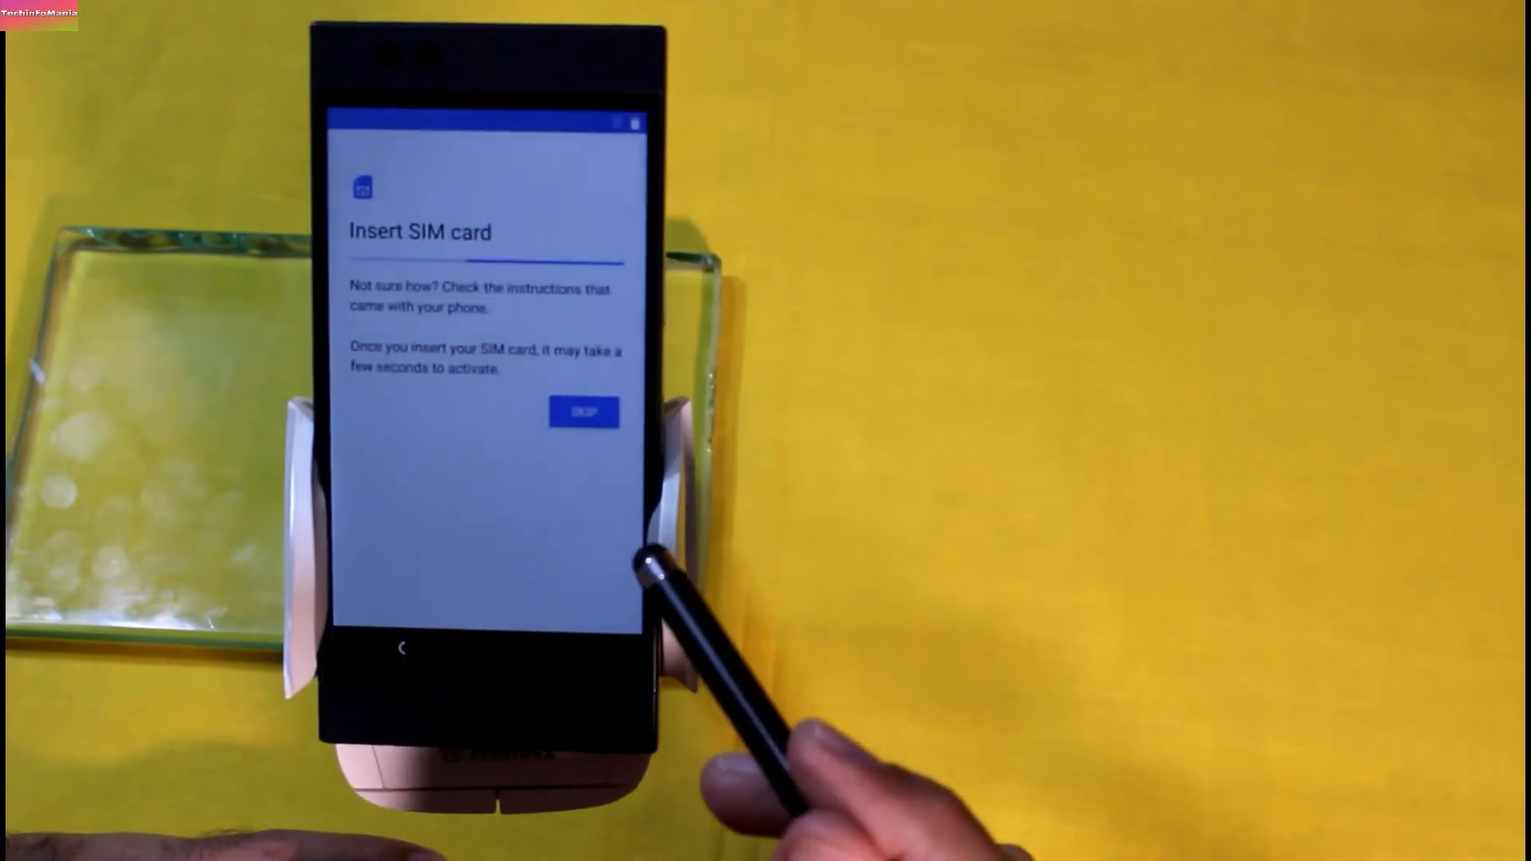
left_click(583, 411)
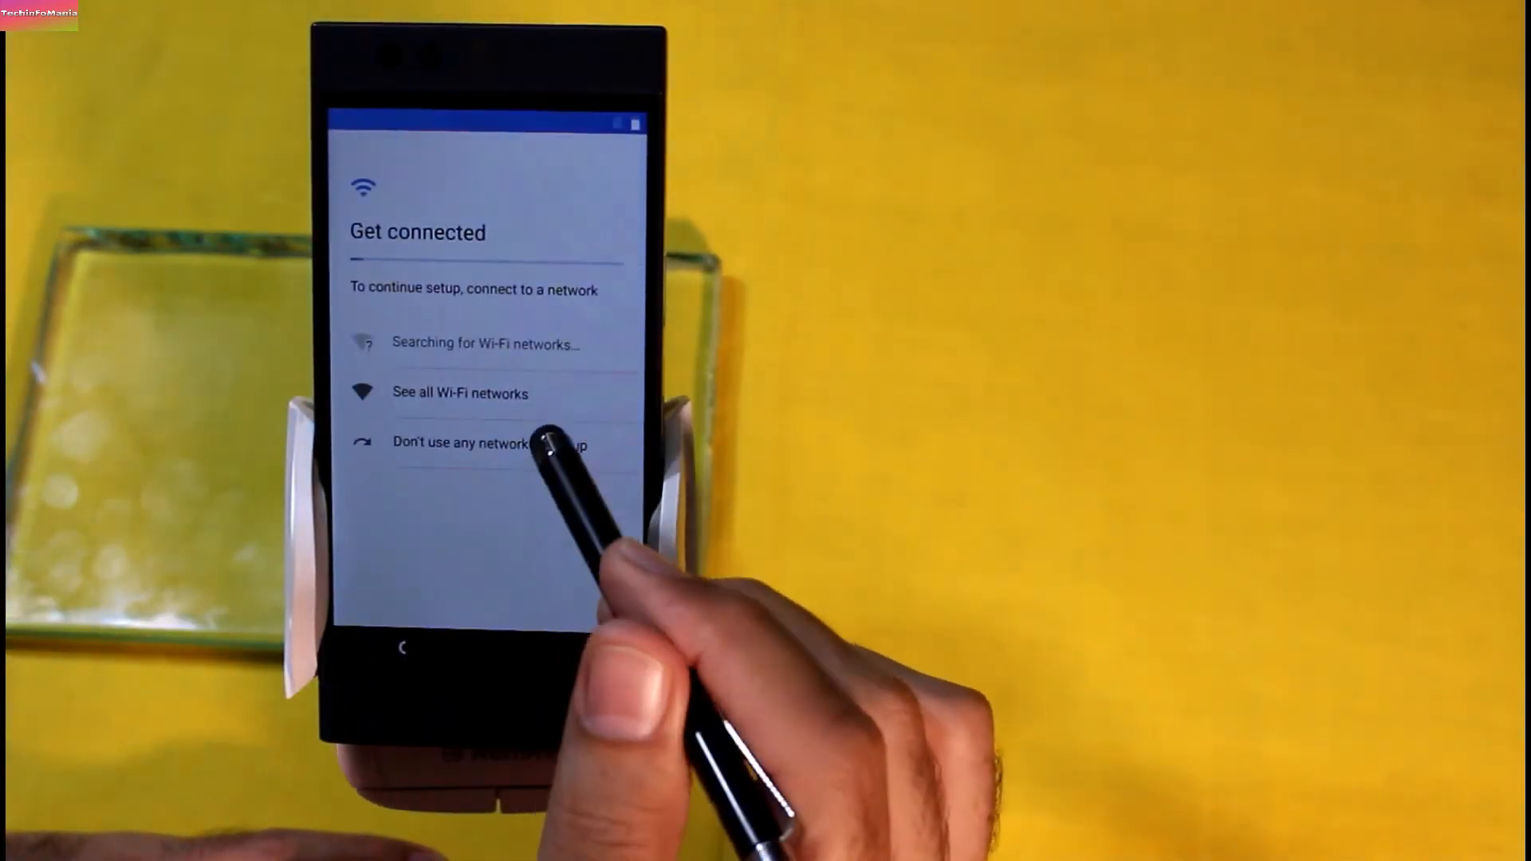
left_click(464, 443)
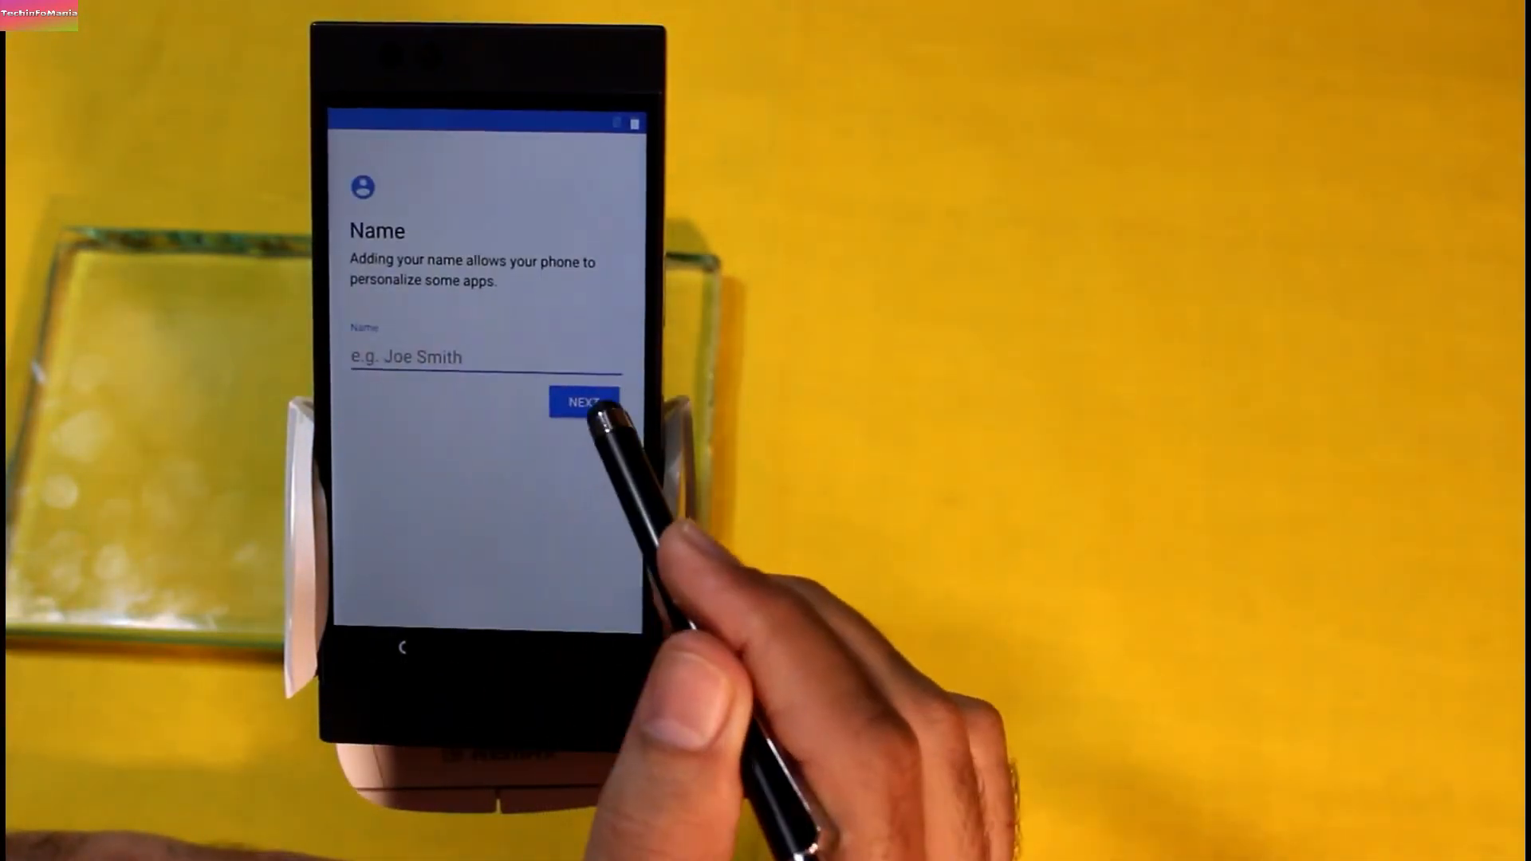
left_click(583, 402)
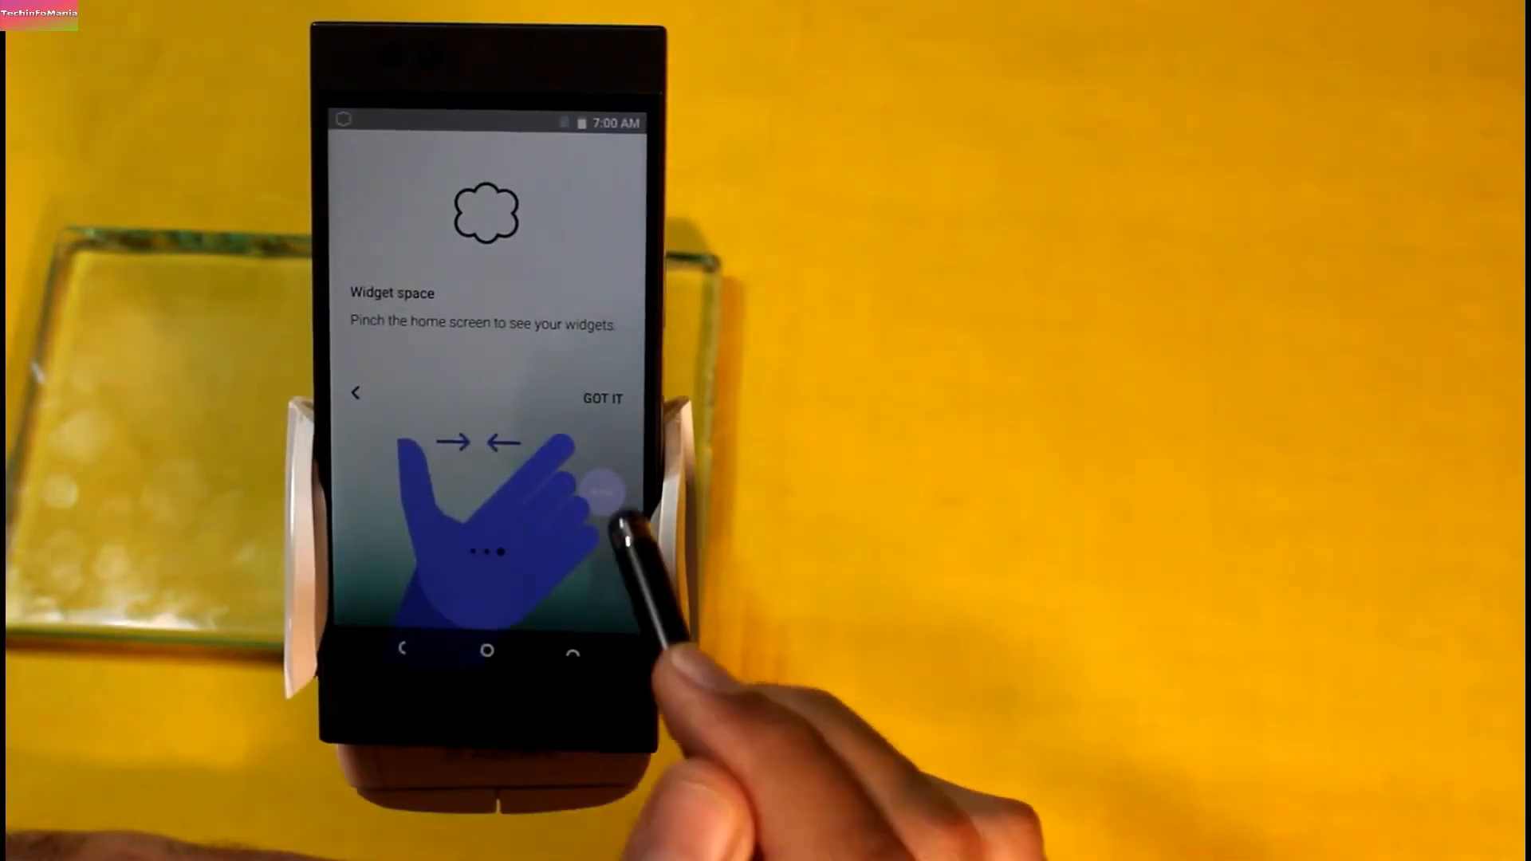
left_click(603, 399)
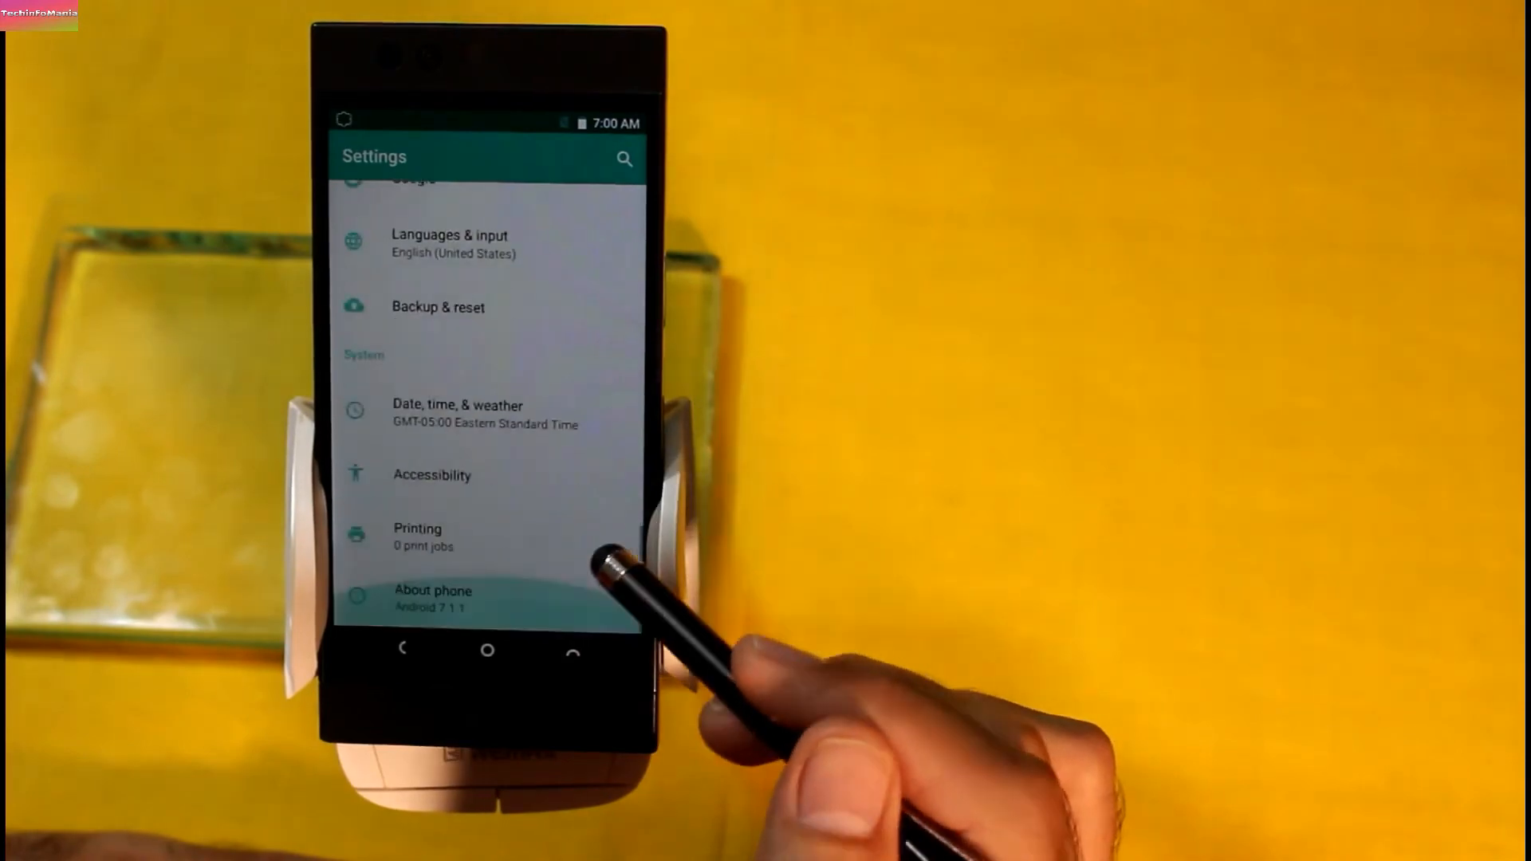
- Open About phone to confirm model Robin on Android 7.1.1
left_click(432, 591)
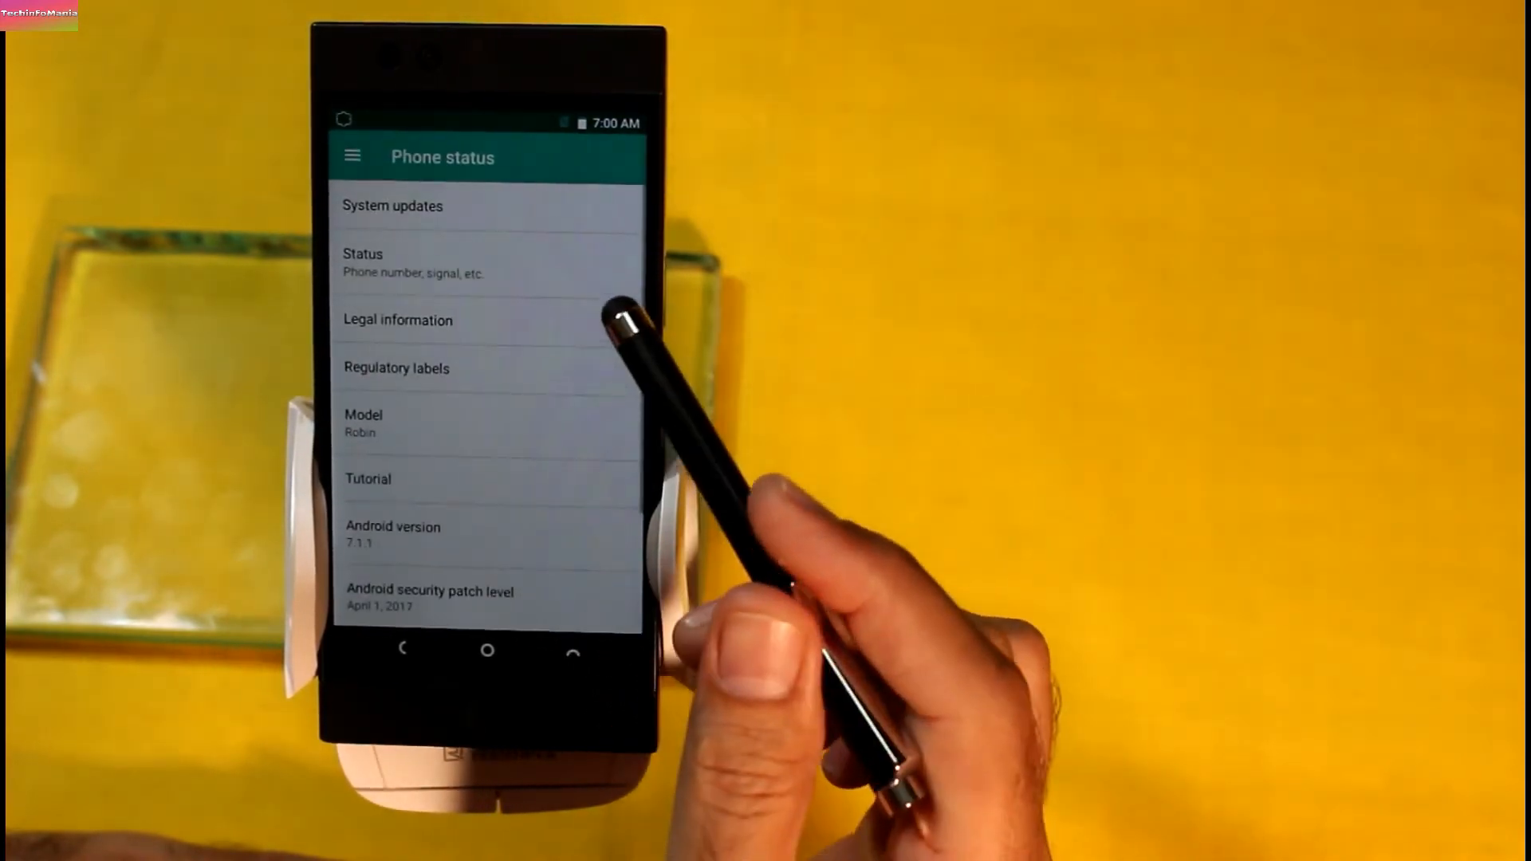
mouse_move(478, 571)
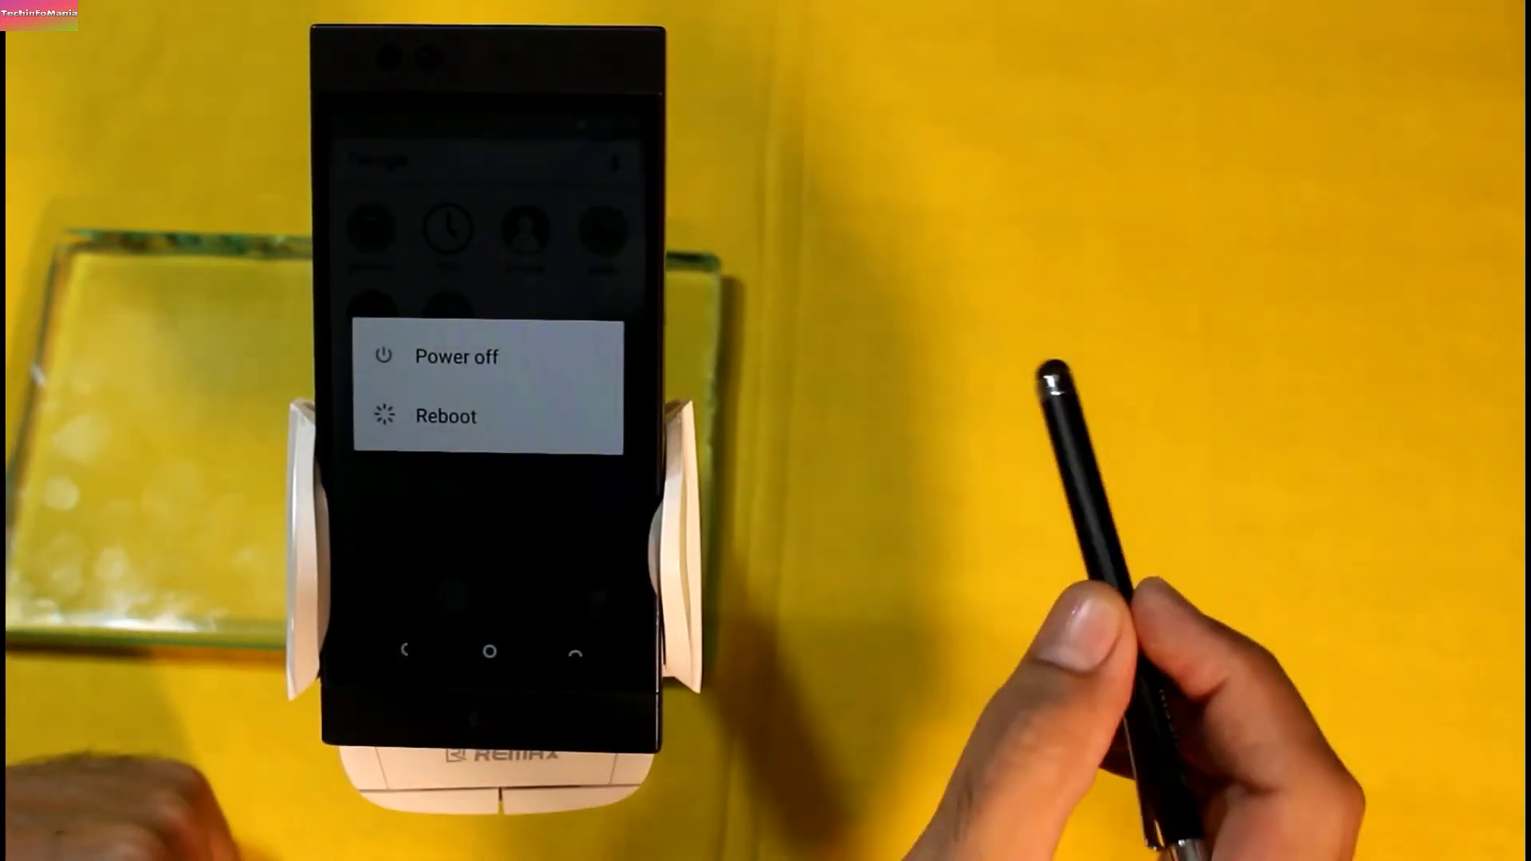
- Restart the Robin phone into its bootloader menu
left_click(455, 354)
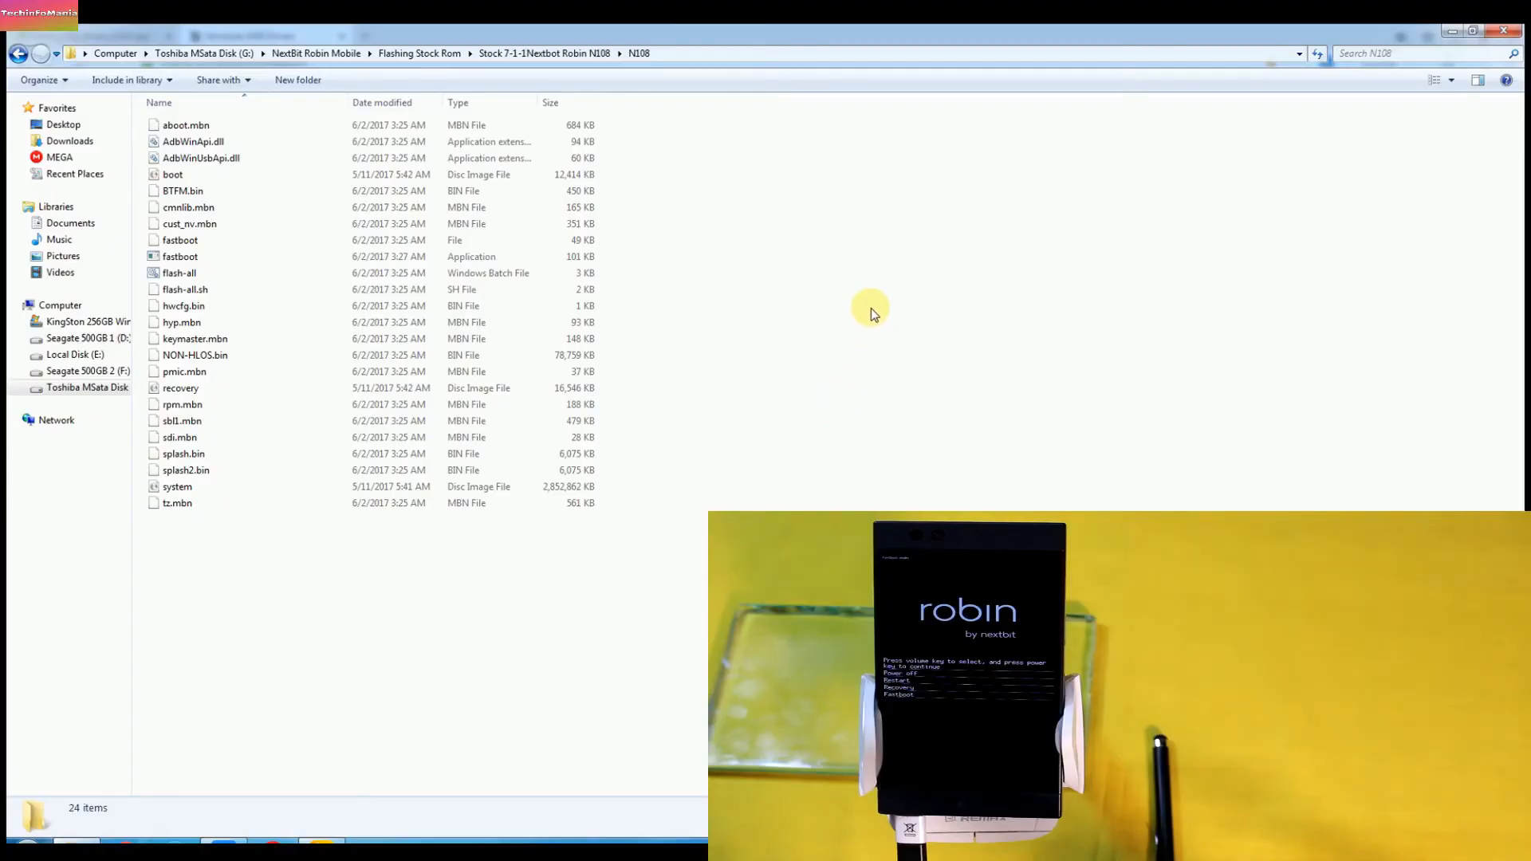
mouse_move(816, 241)
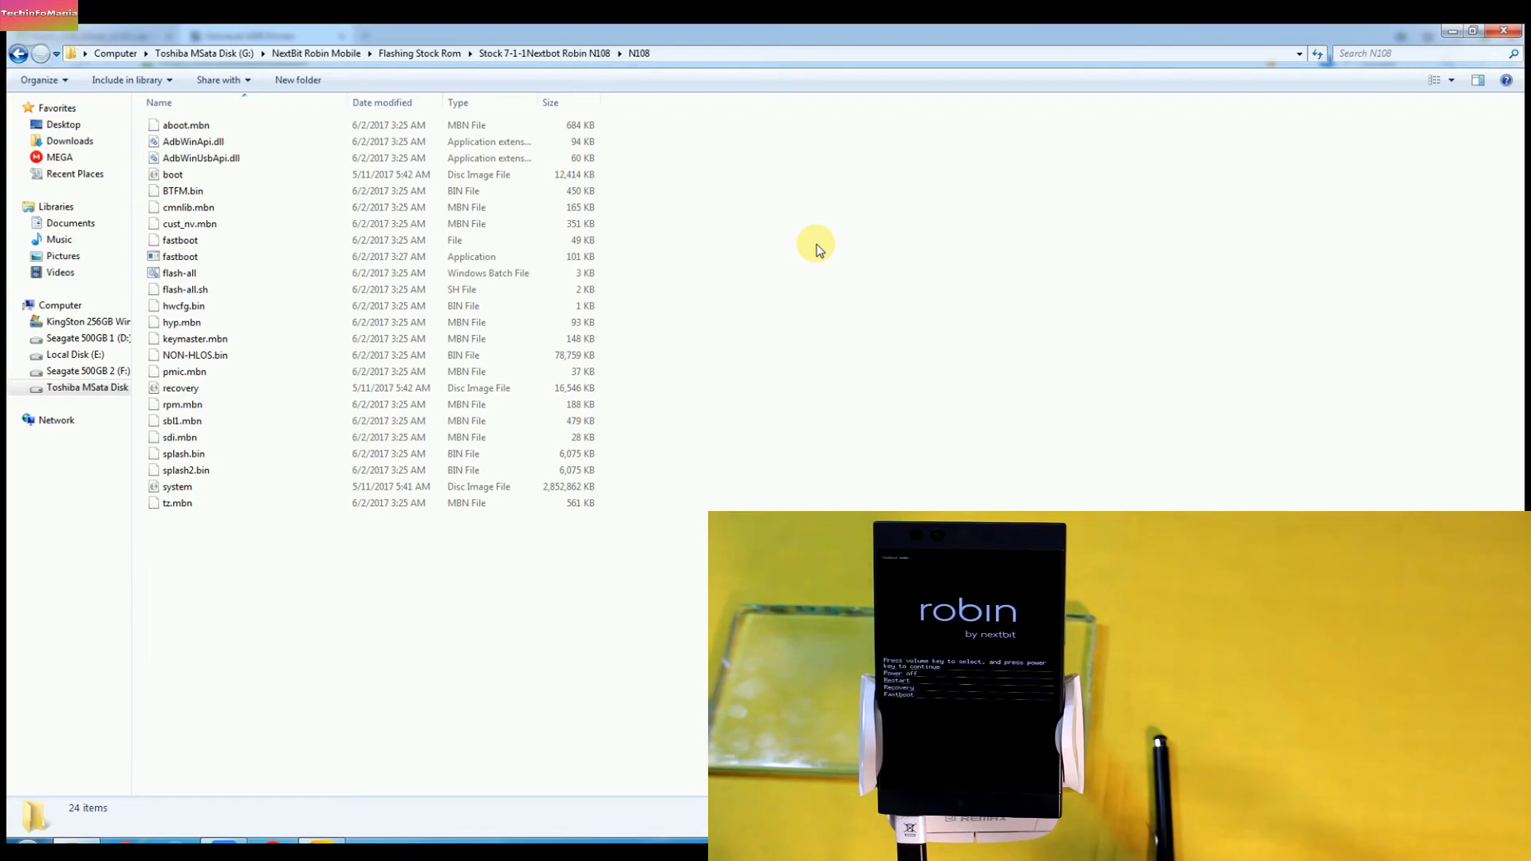
mouse_move(816, 257)
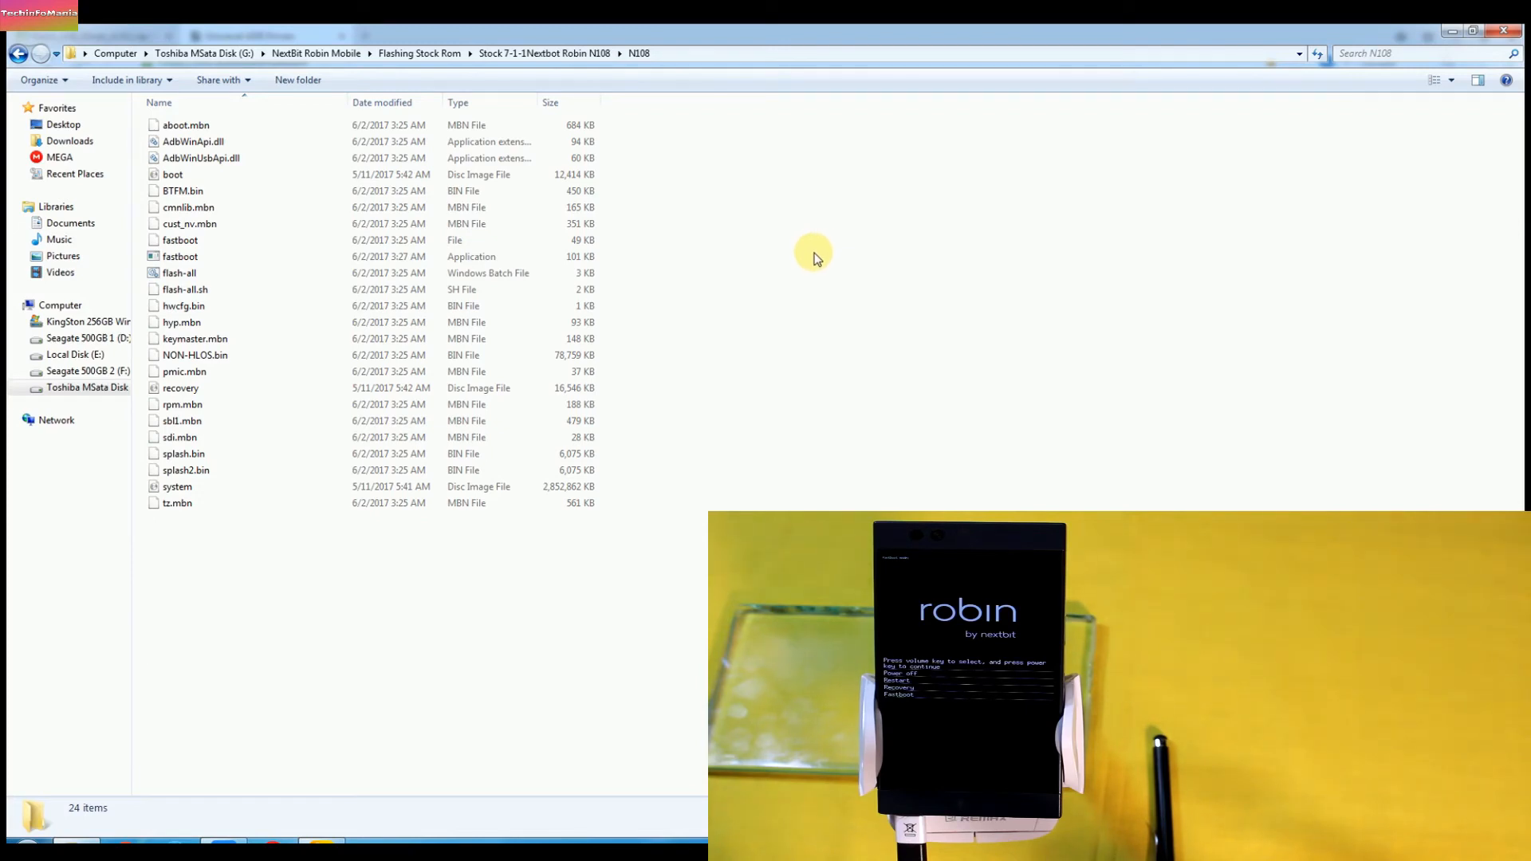
mouse_move(803, 282)
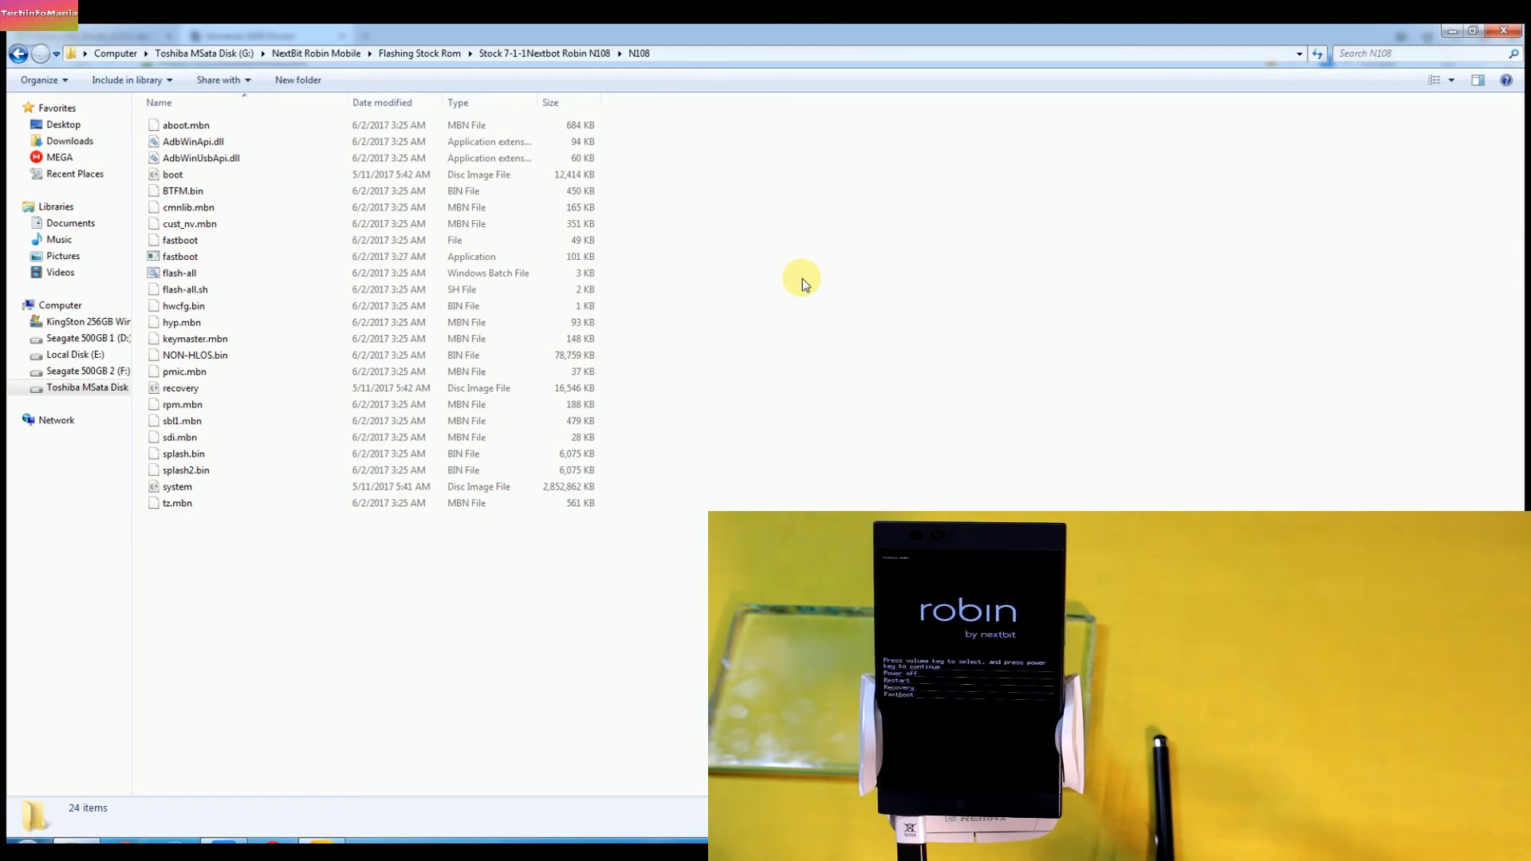
- Open and focus a command window at the N108 folder path
right_click(801, 283)
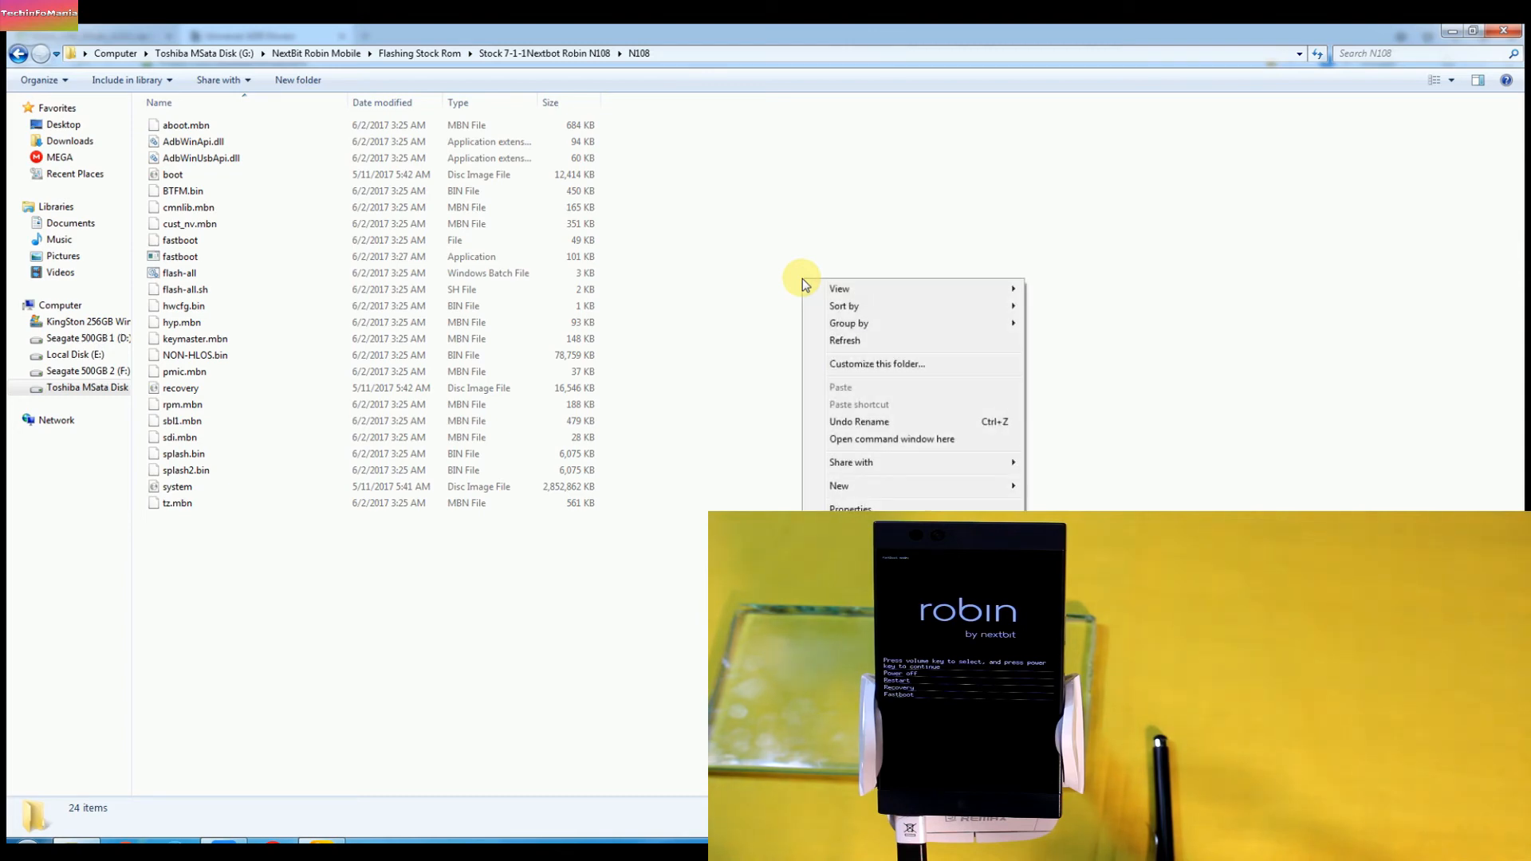
mouse_move(860, 421)
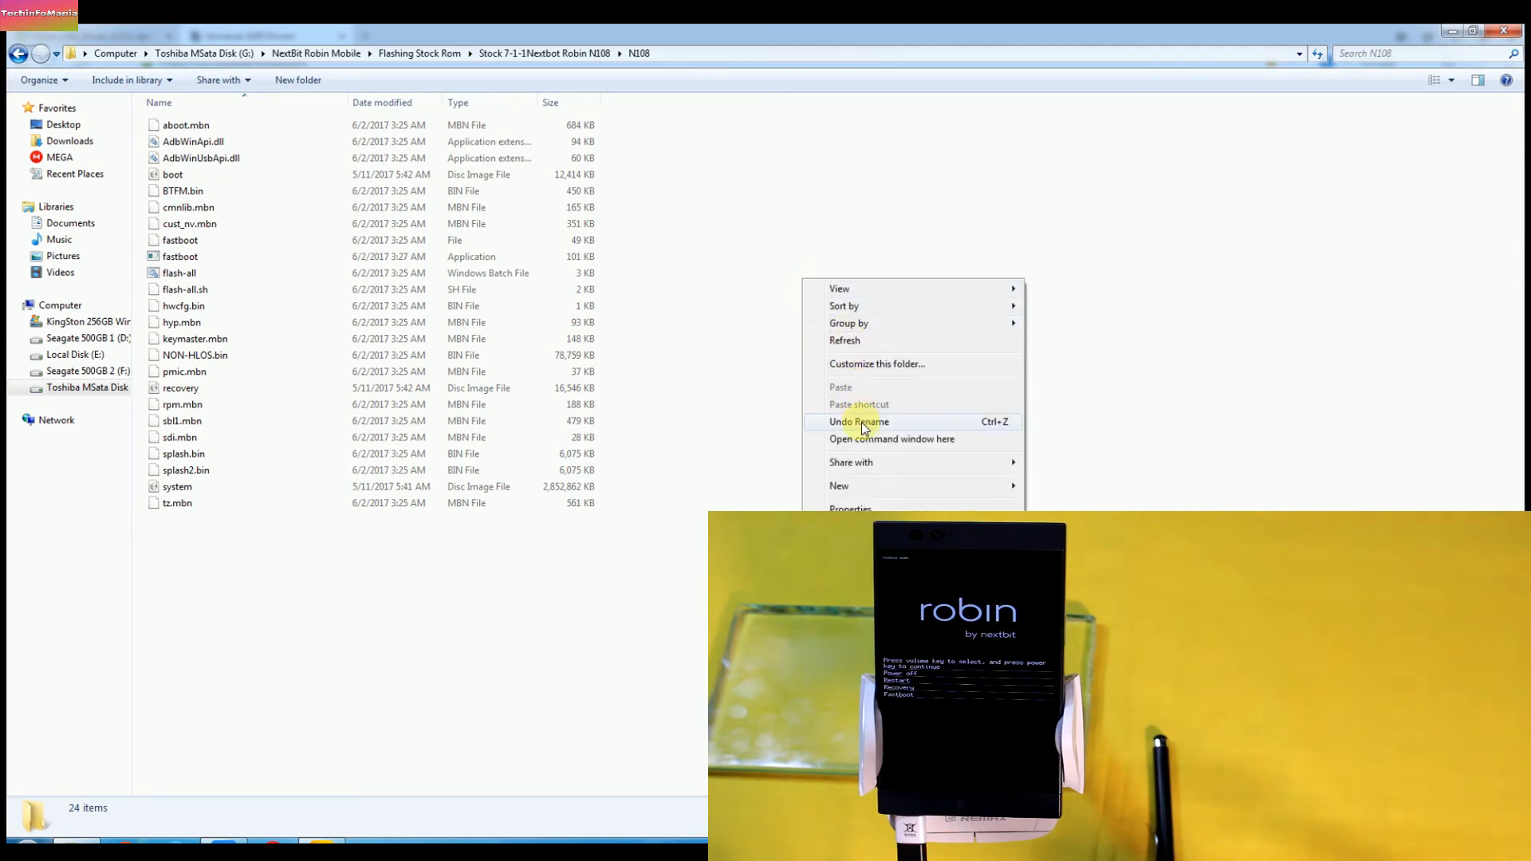
mouse_move(874, 448)
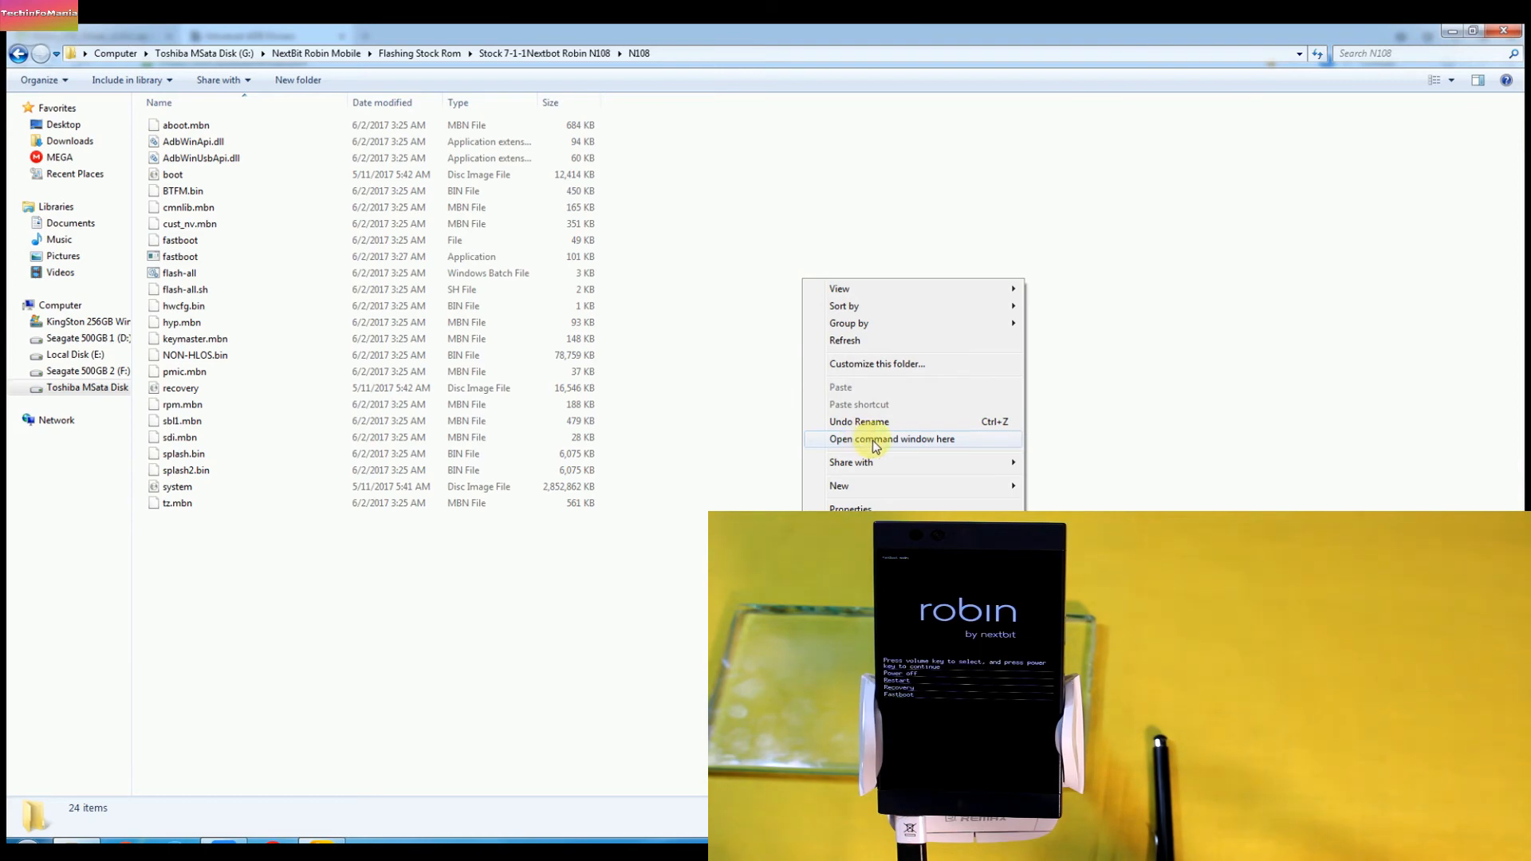
left_click(891, 438)
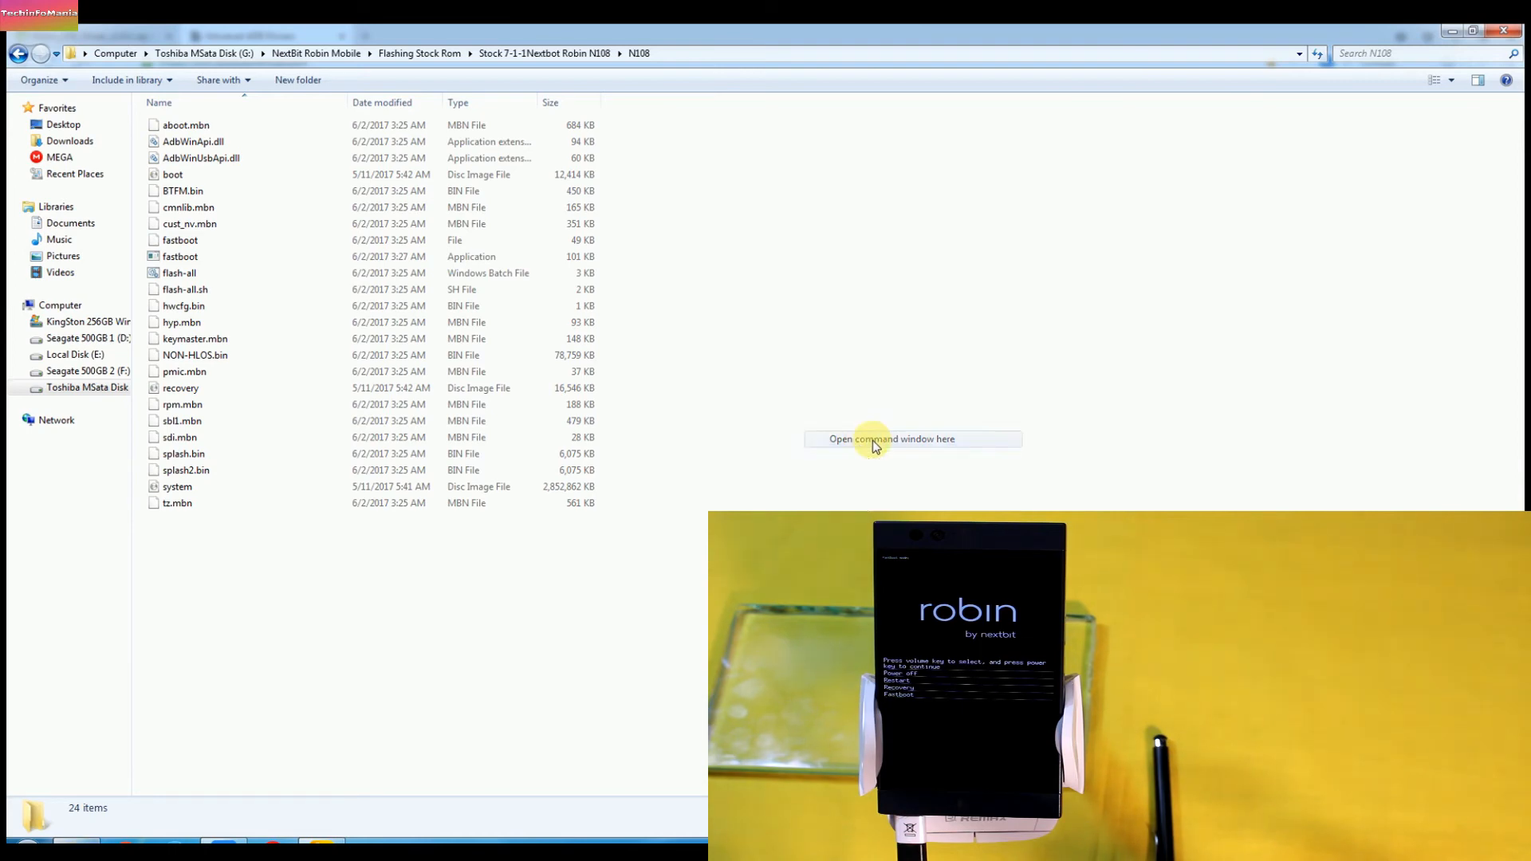
left_click(891, 439)
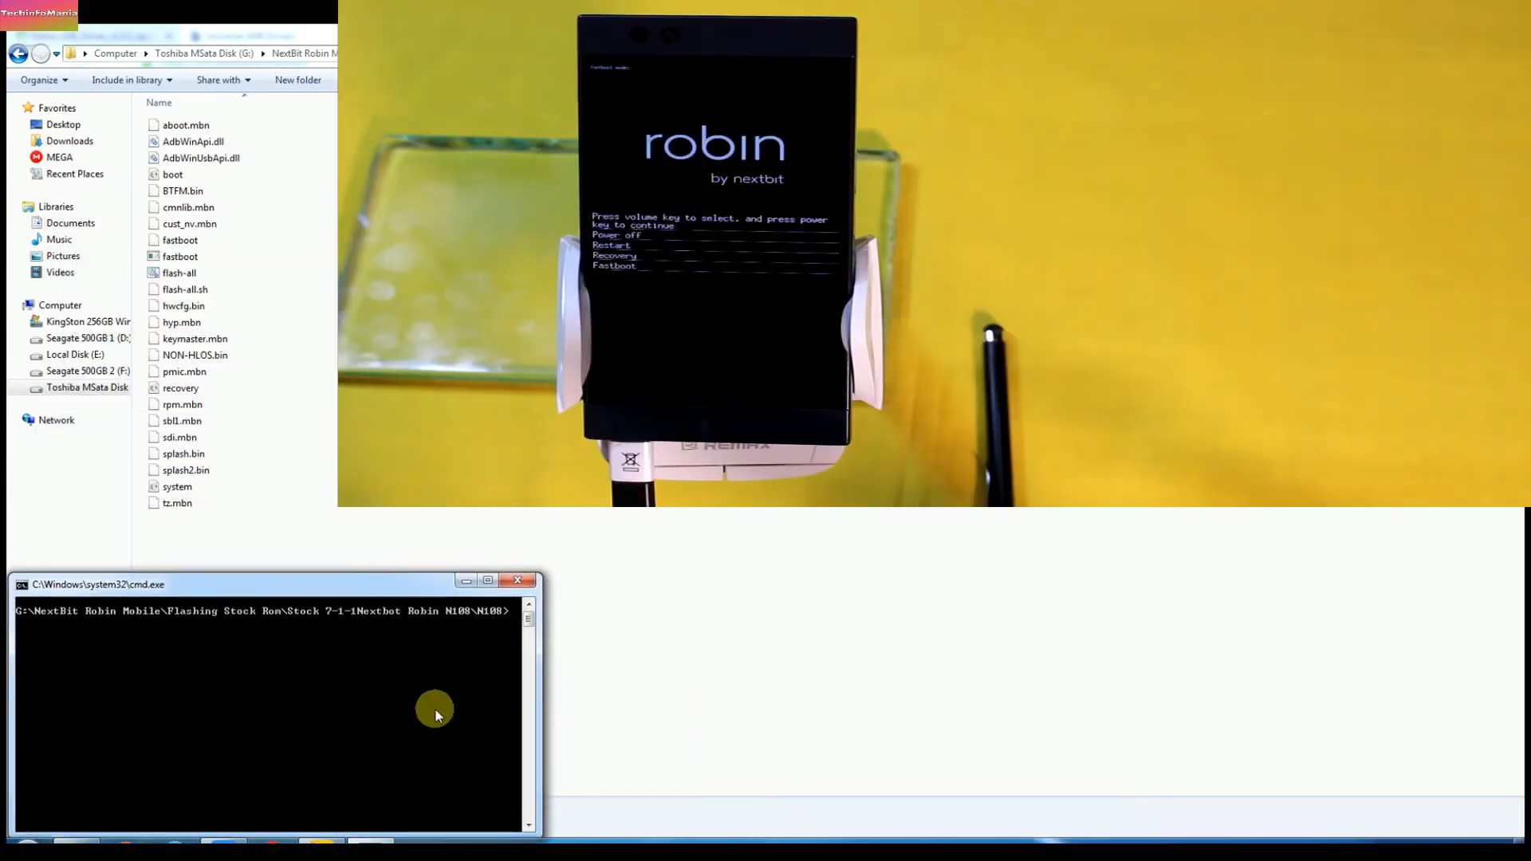
mouse_move(435, 705)
type("fastboot")
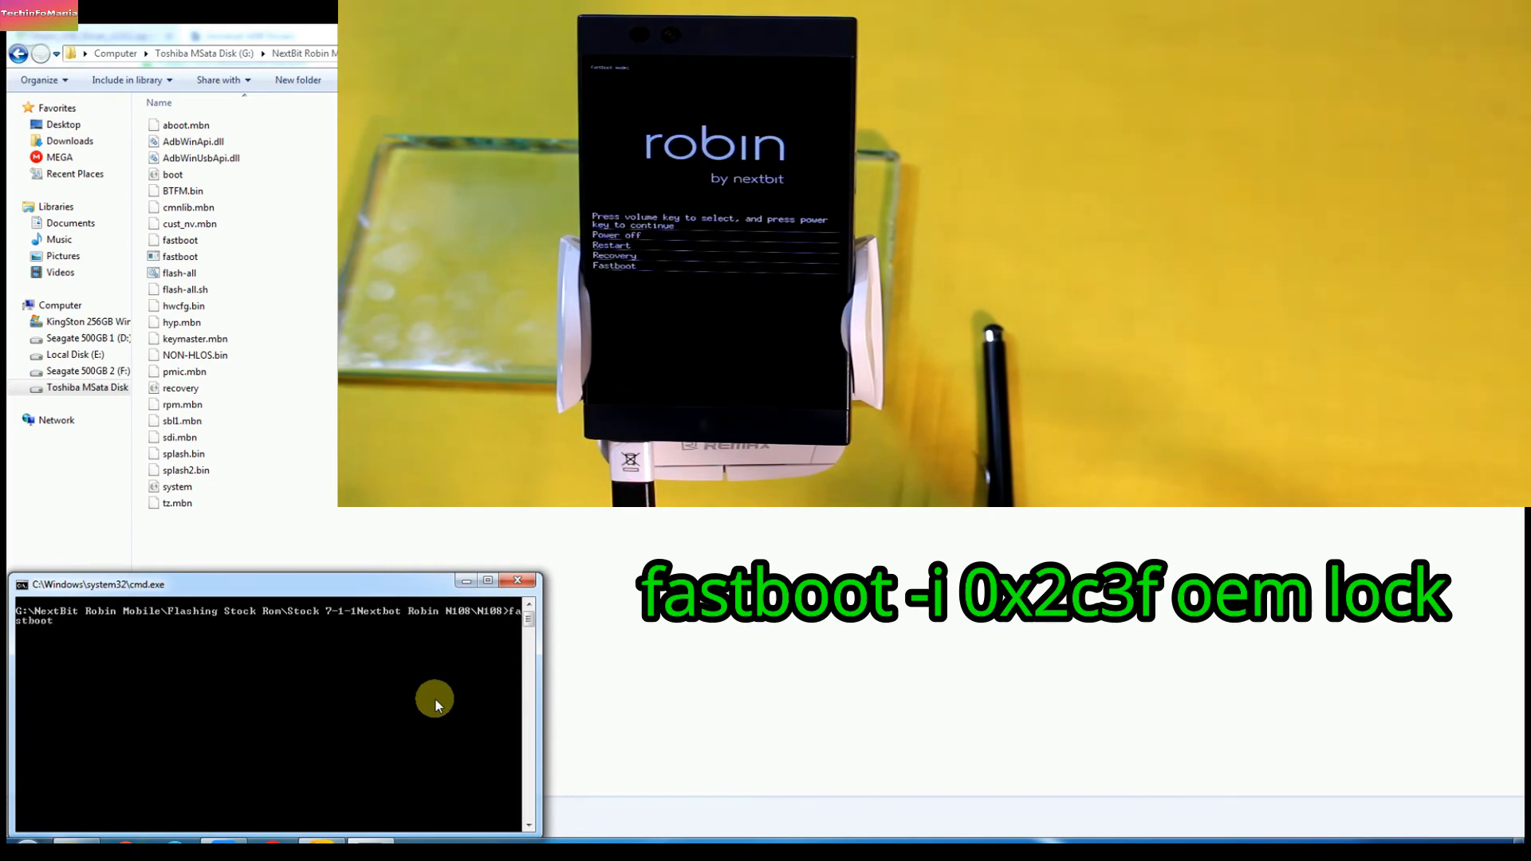
- Run 'fastboot -i 0x2c3f oem lock' to relock the Nextbit Robin bootloader
type("-i")
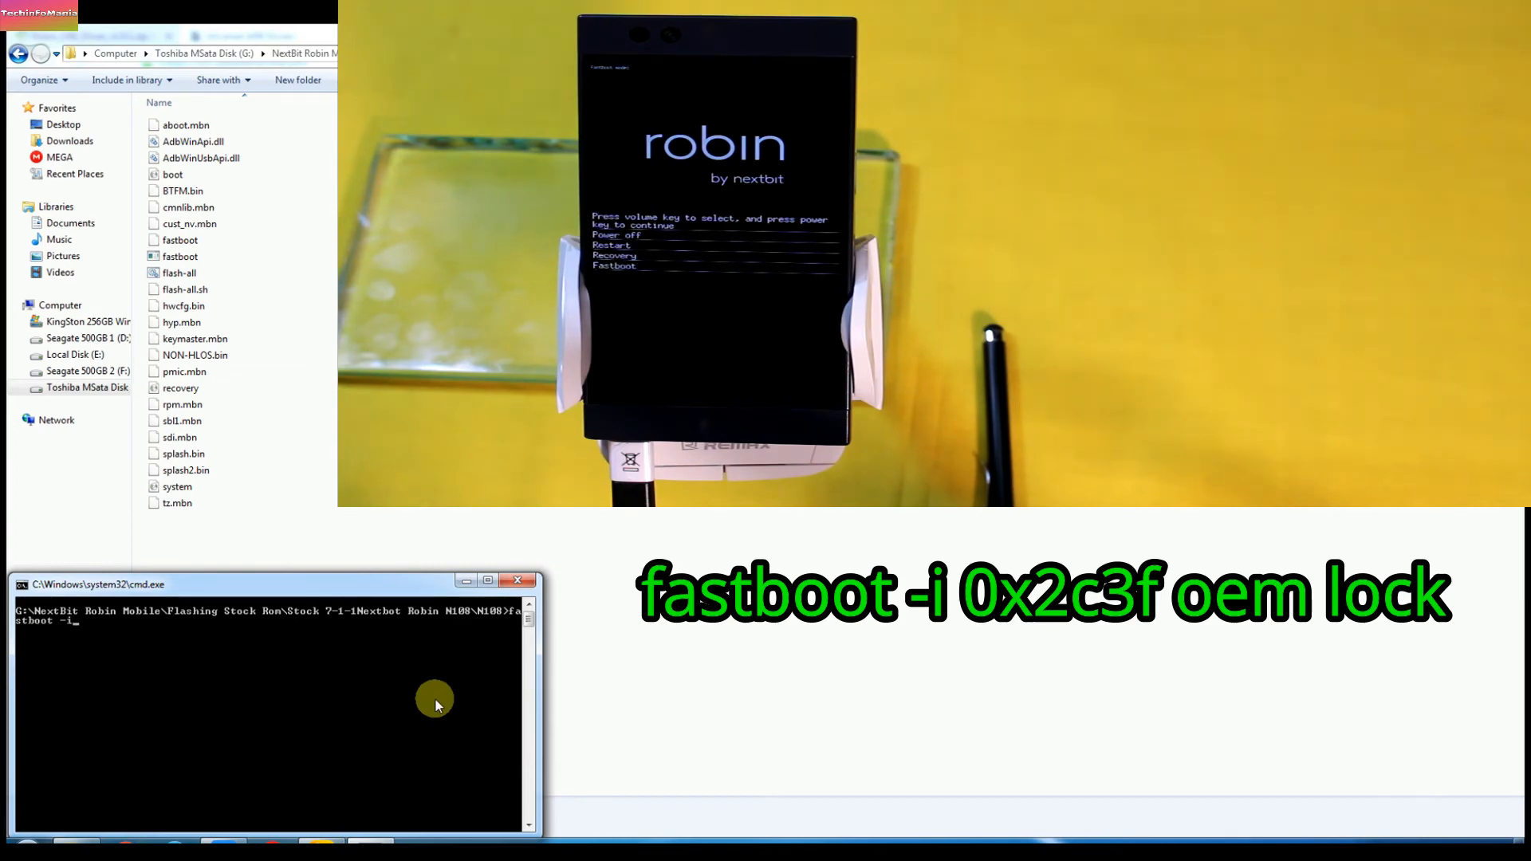
type("0")
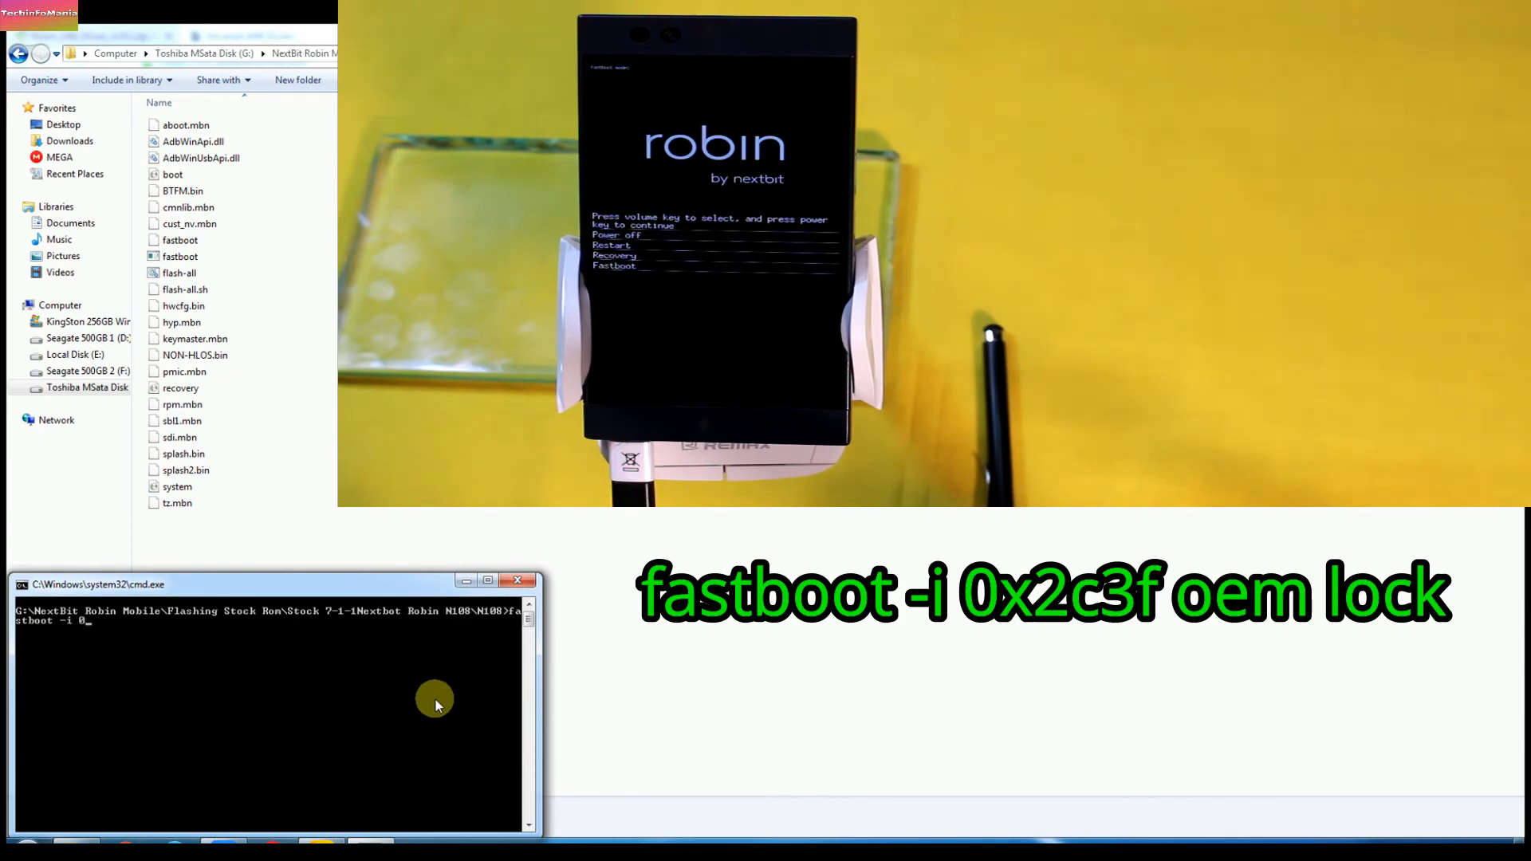
type("x2c3f")
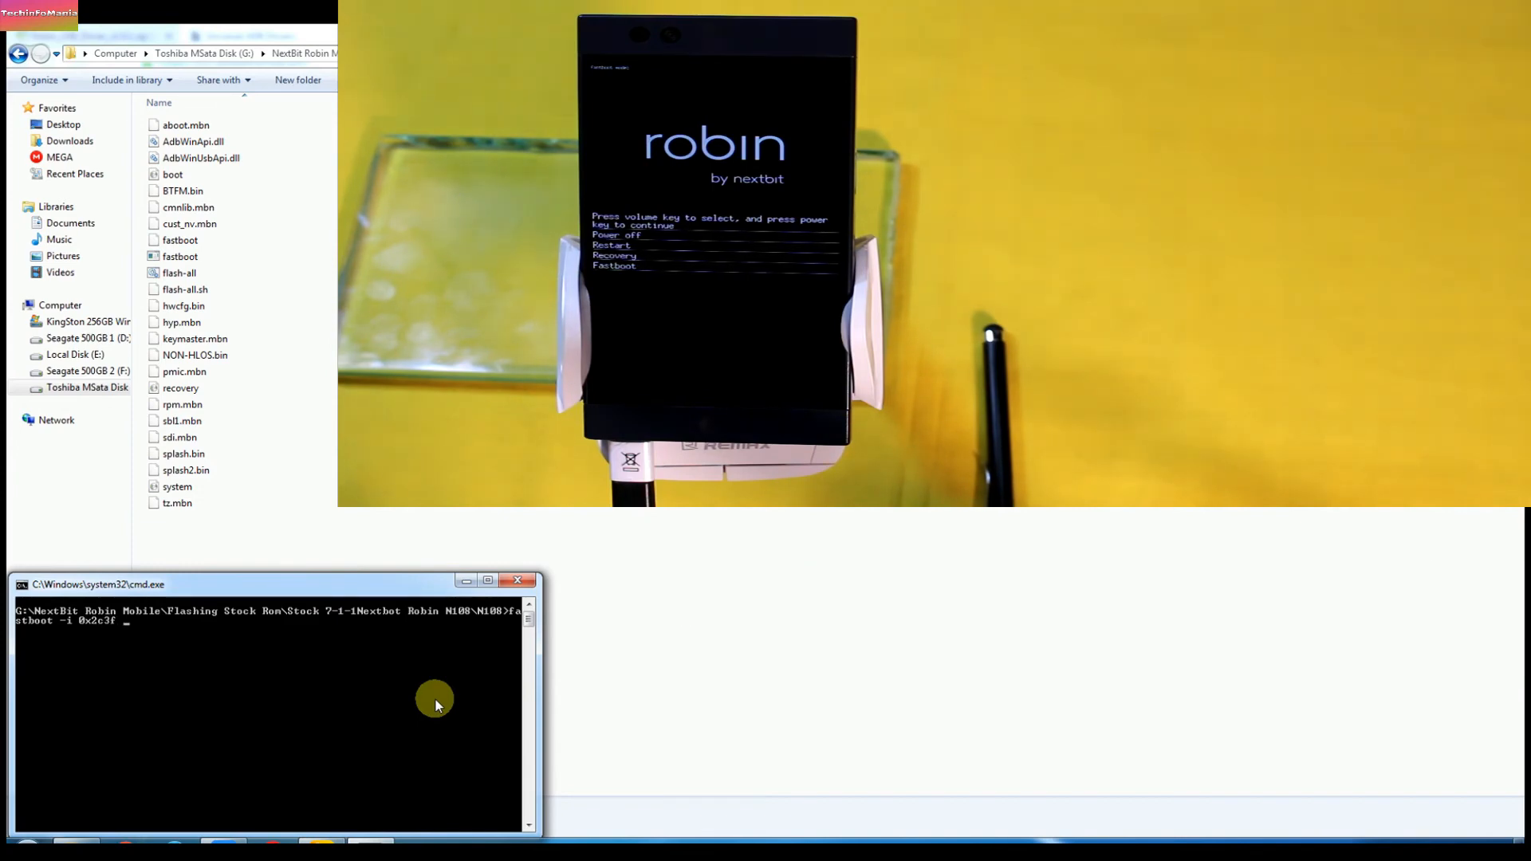
type("oem")
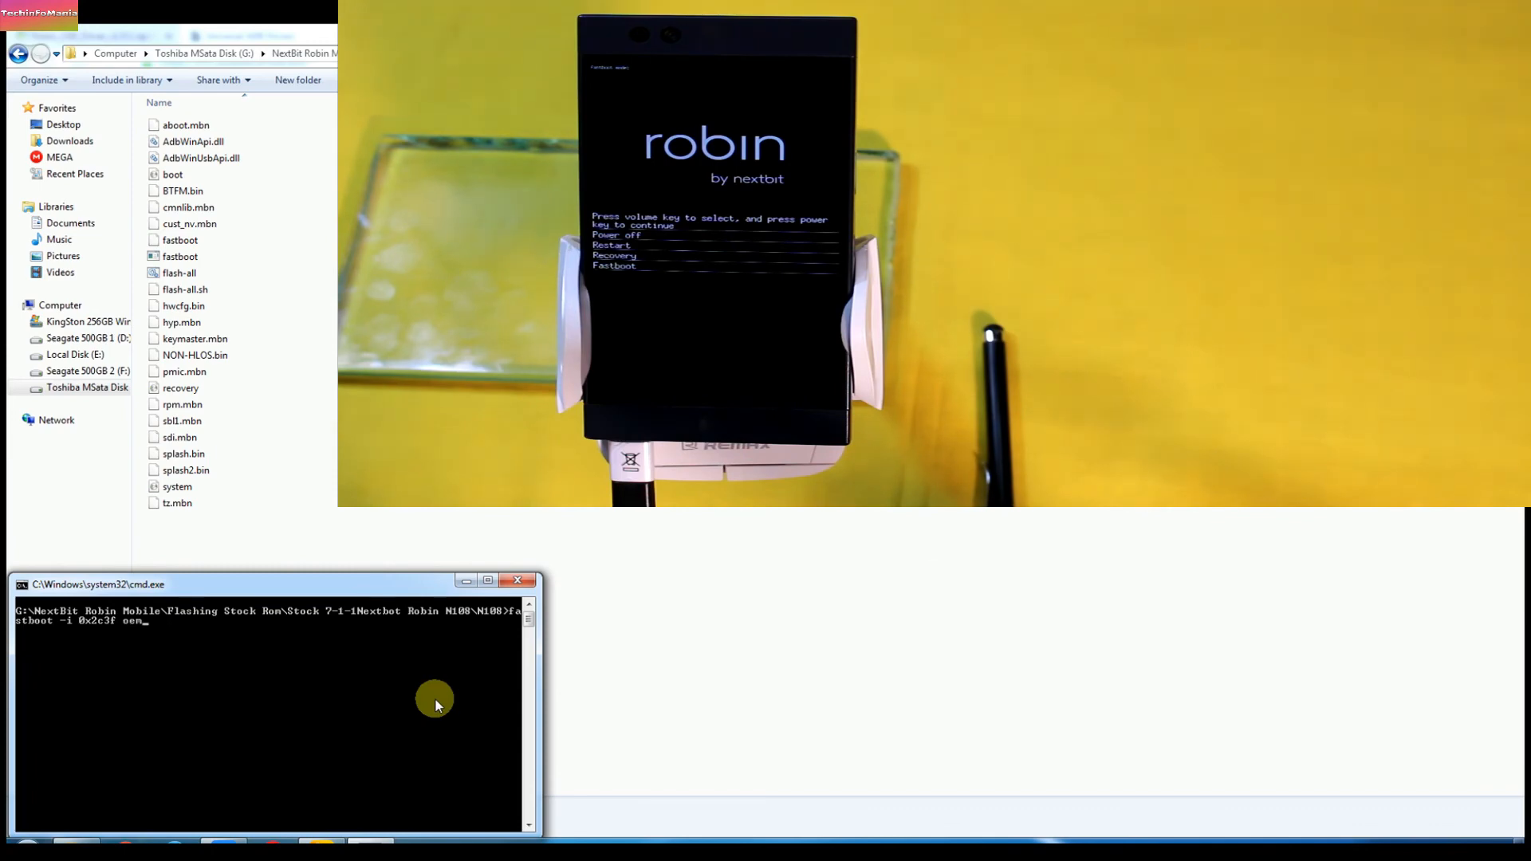
type("lock")
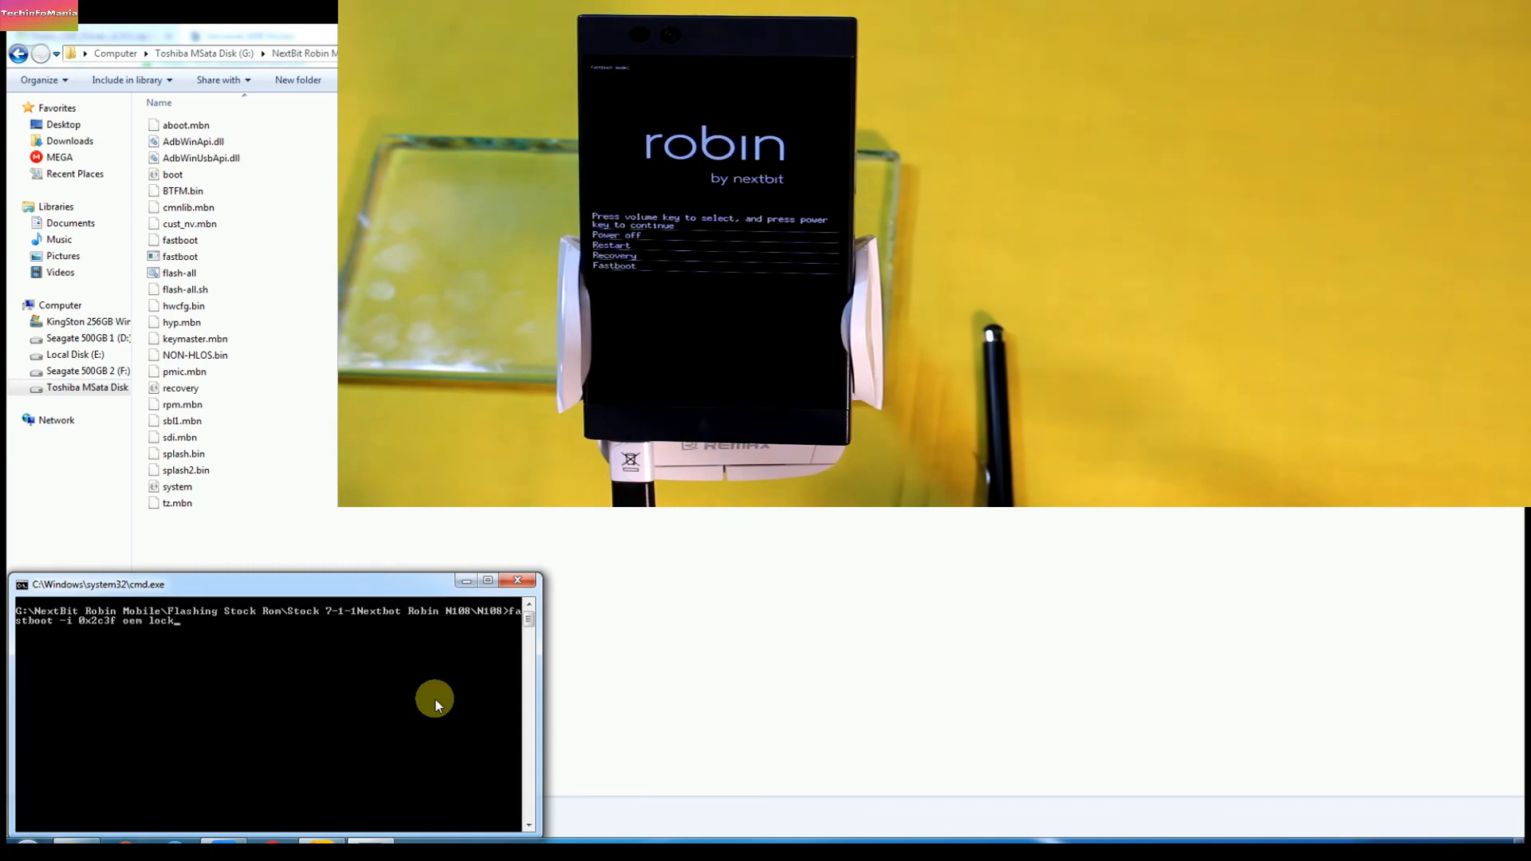
key("enter")
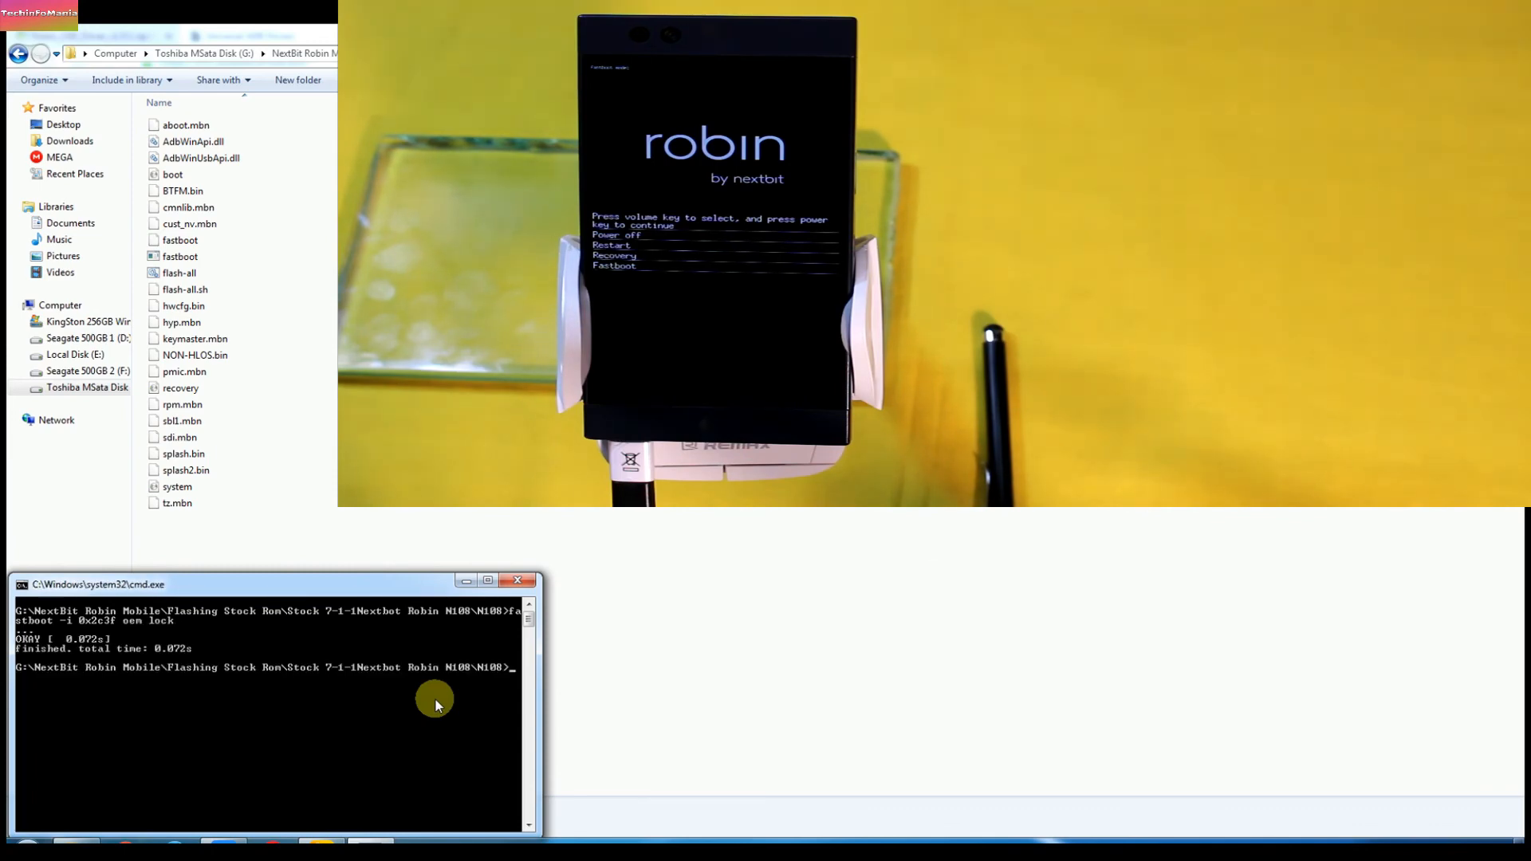